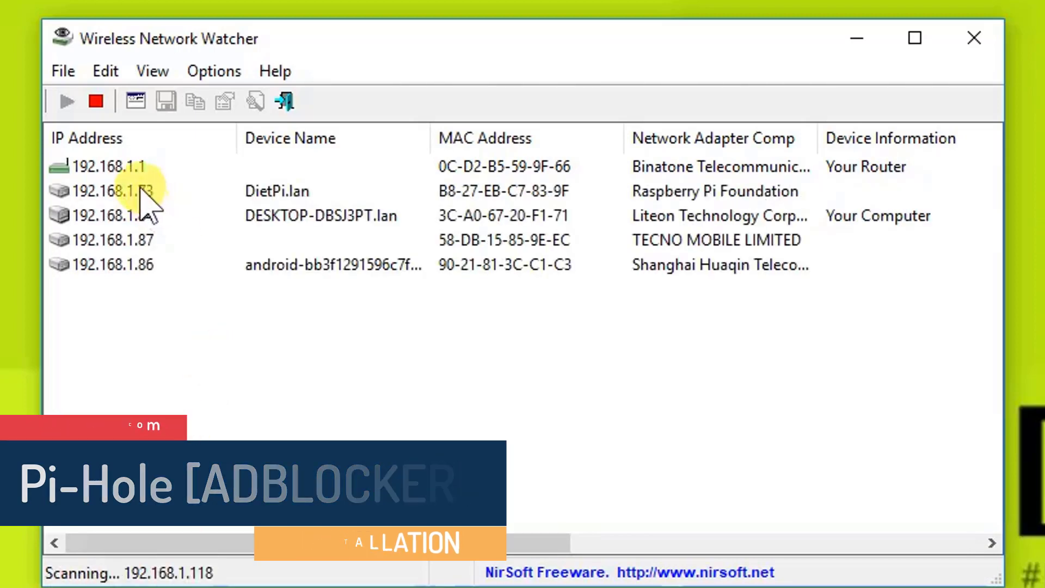
Open an SSH session to the Raspberry Pi at 192.168.1.73 on port 22
click(114, 190)
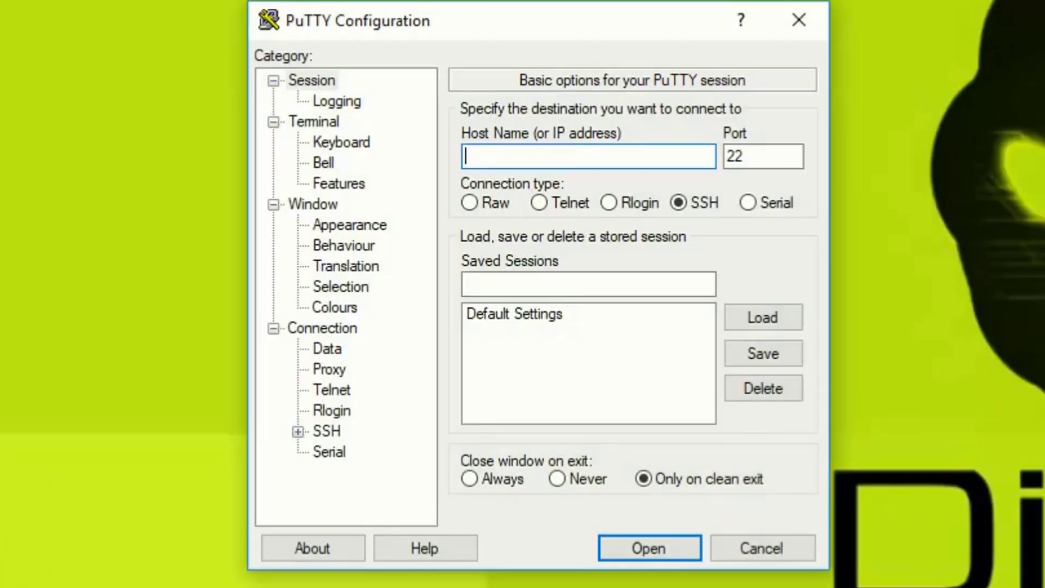
text(192.16)
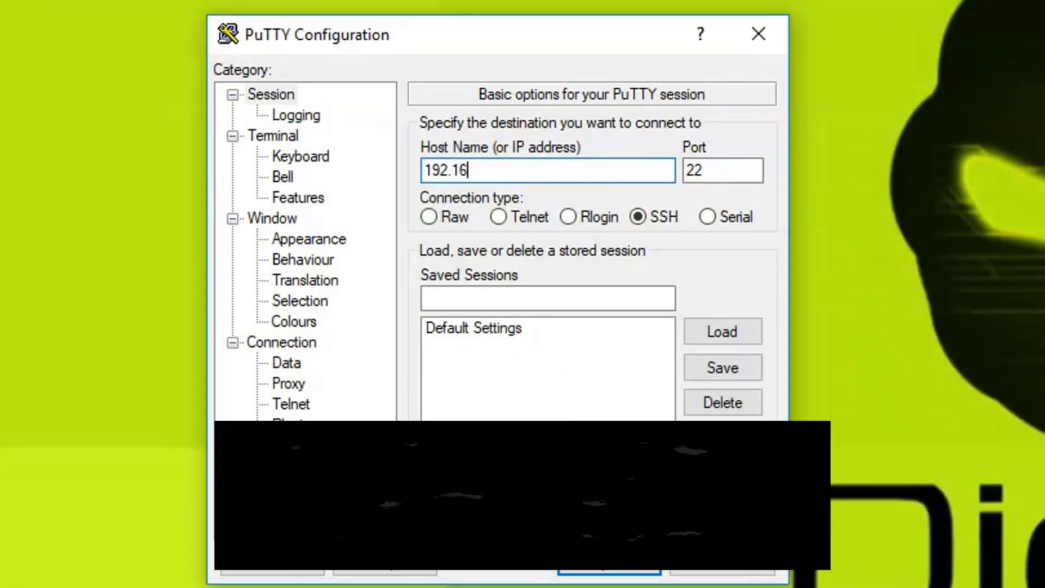
click(607, 569)
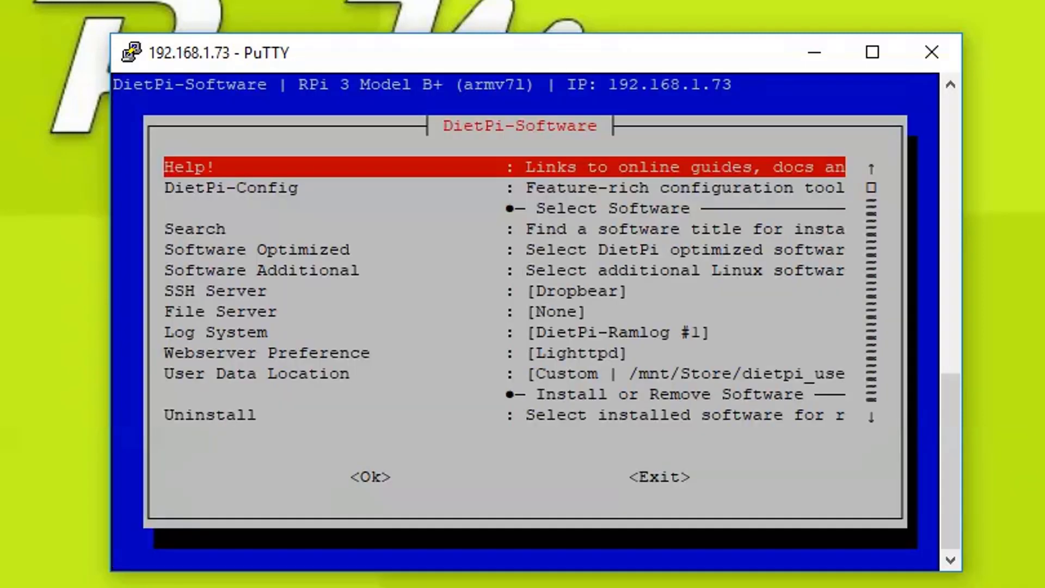
Select Pi-hole in DietPi's Software Optimized list and confirm it for installation
key(Down)
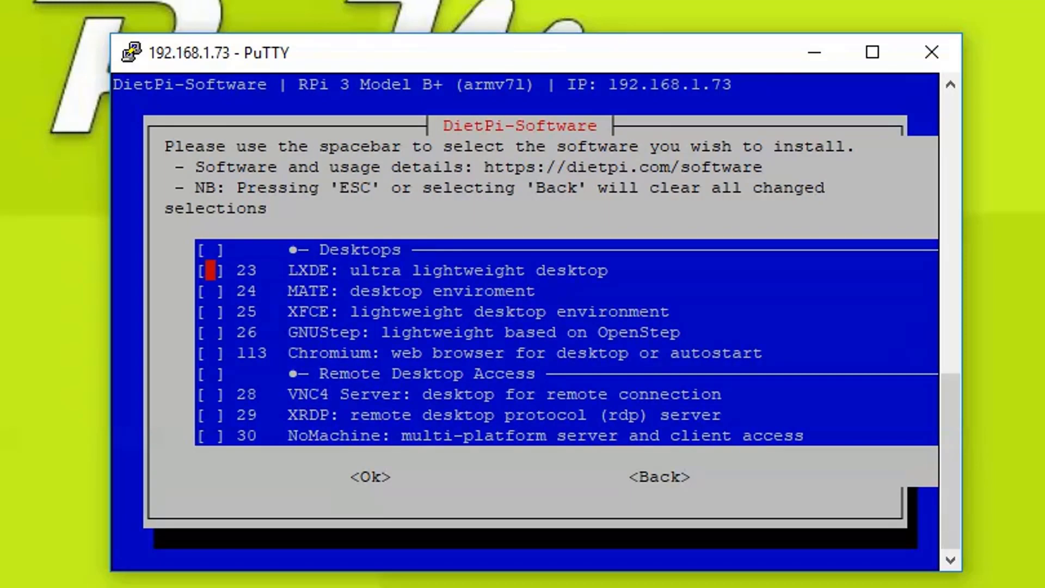
scroll(down, 3)
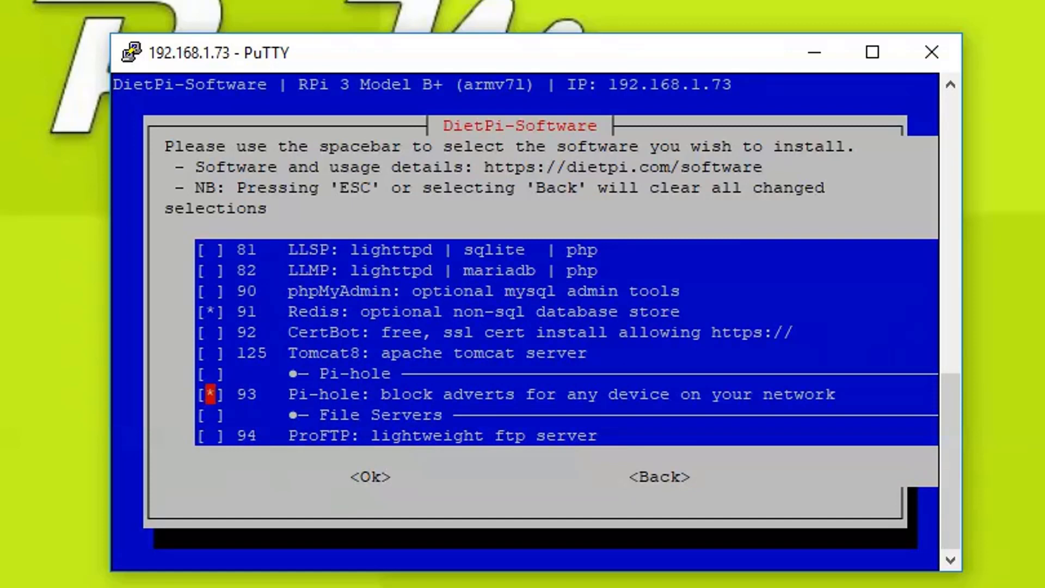
click(369, 476)
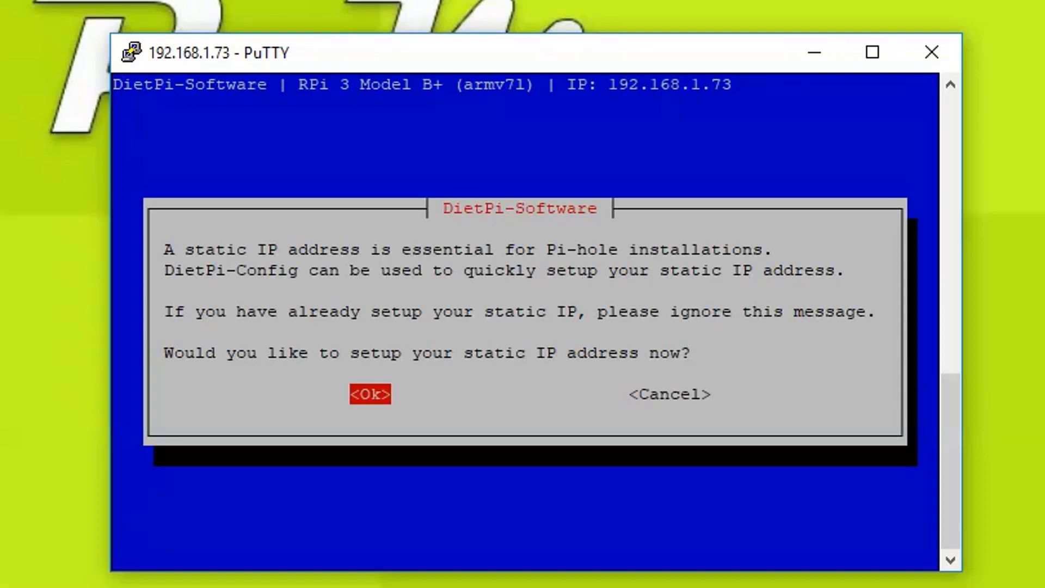
Change the Ethernet mode to STATIC in DietPi-Config and apply the settings, reconnecting the network
click(369, 393)
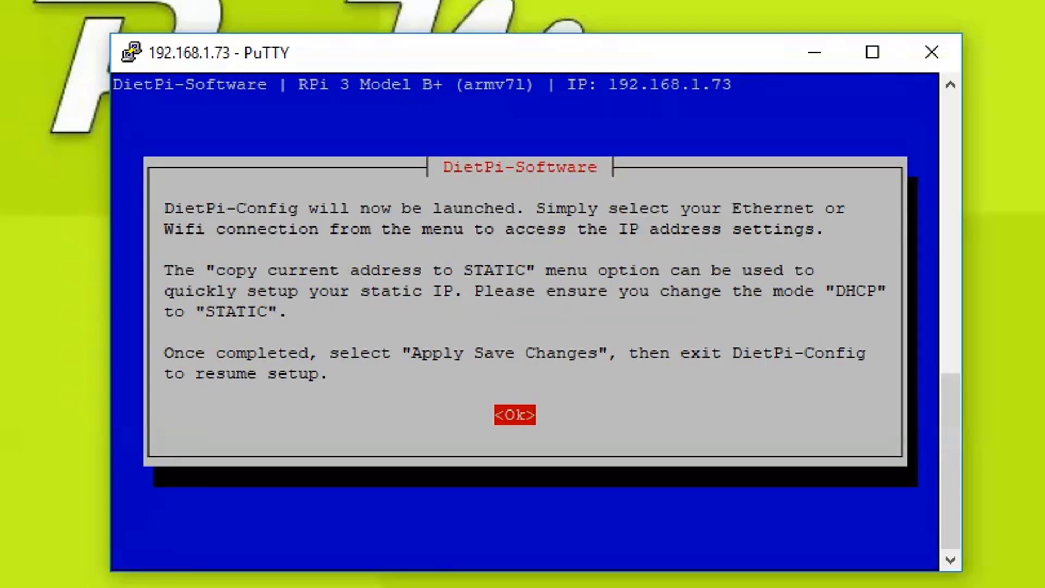
click(514, 414)
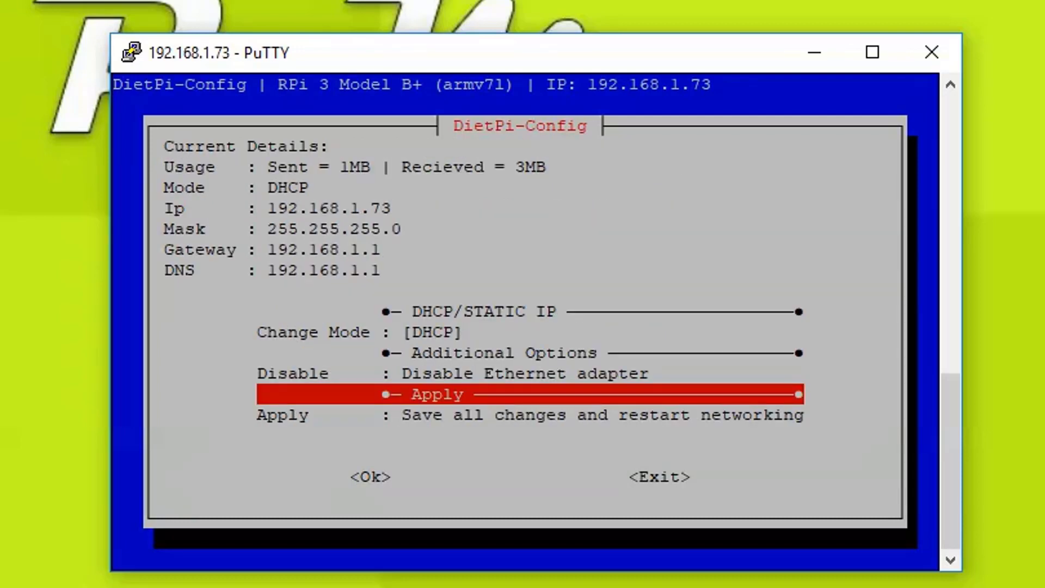
key(Up)
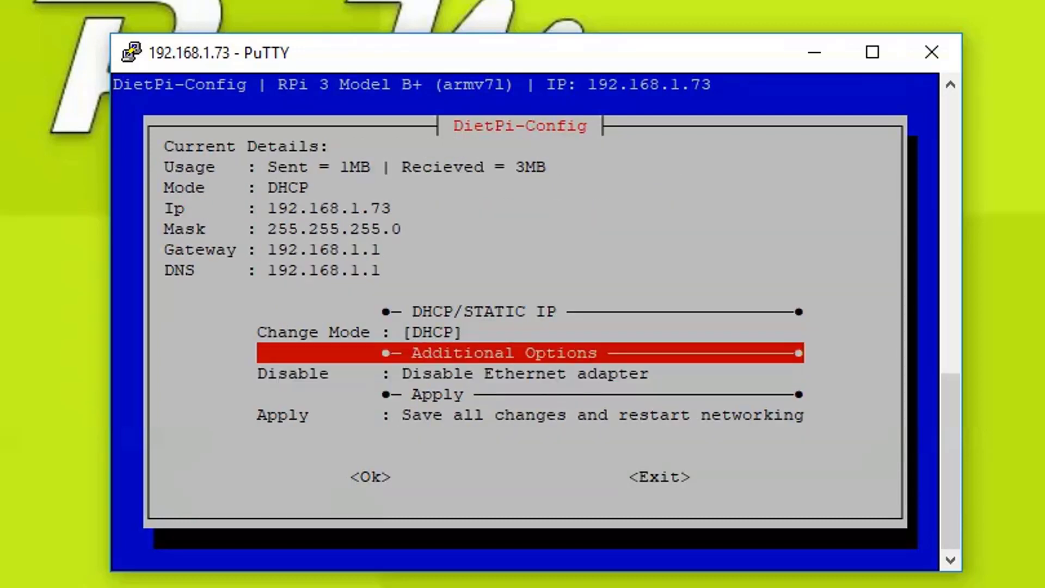
key(Up)
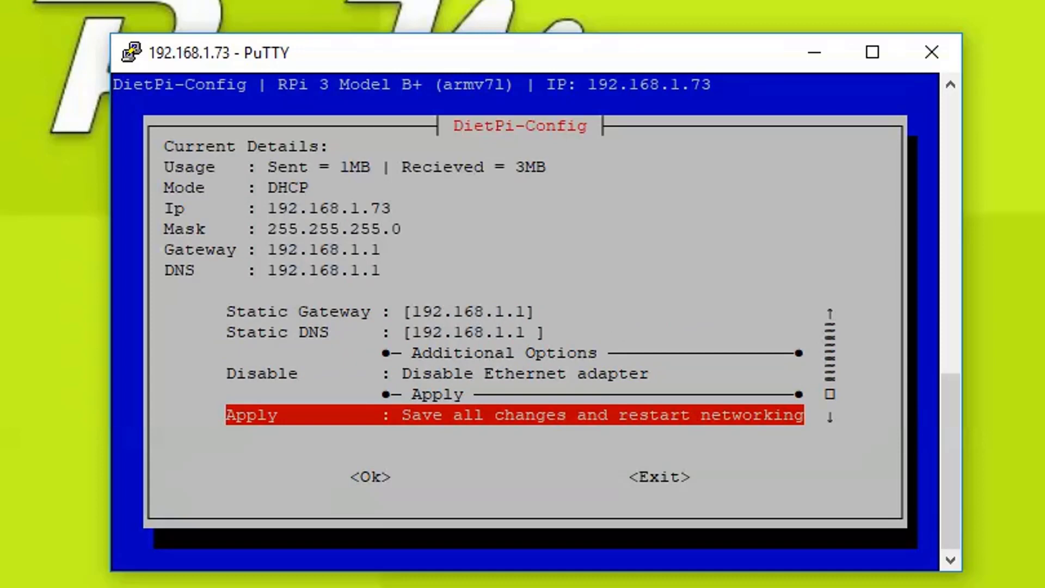
click(250, 413)
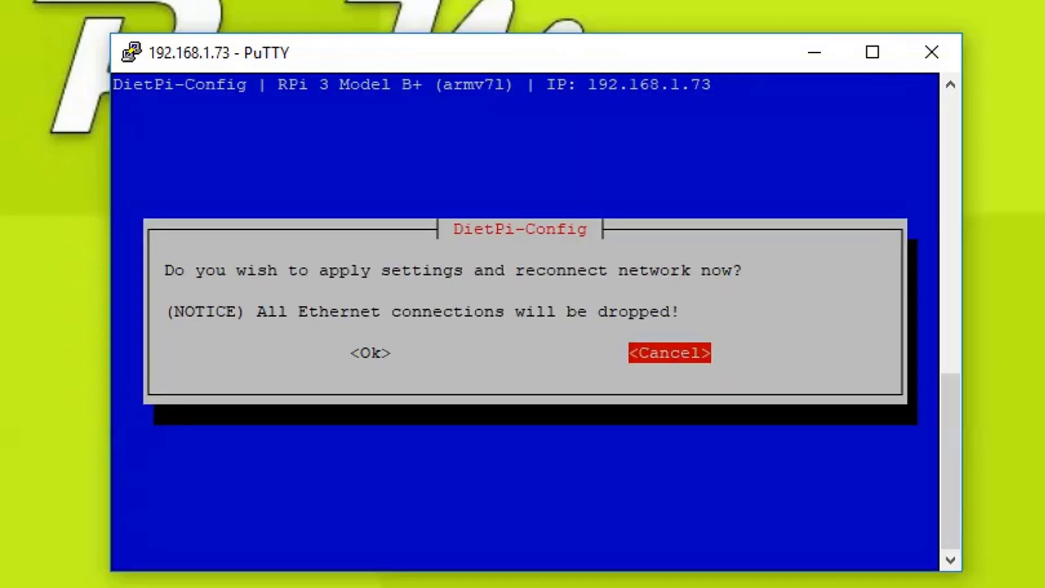
click(370, 353)
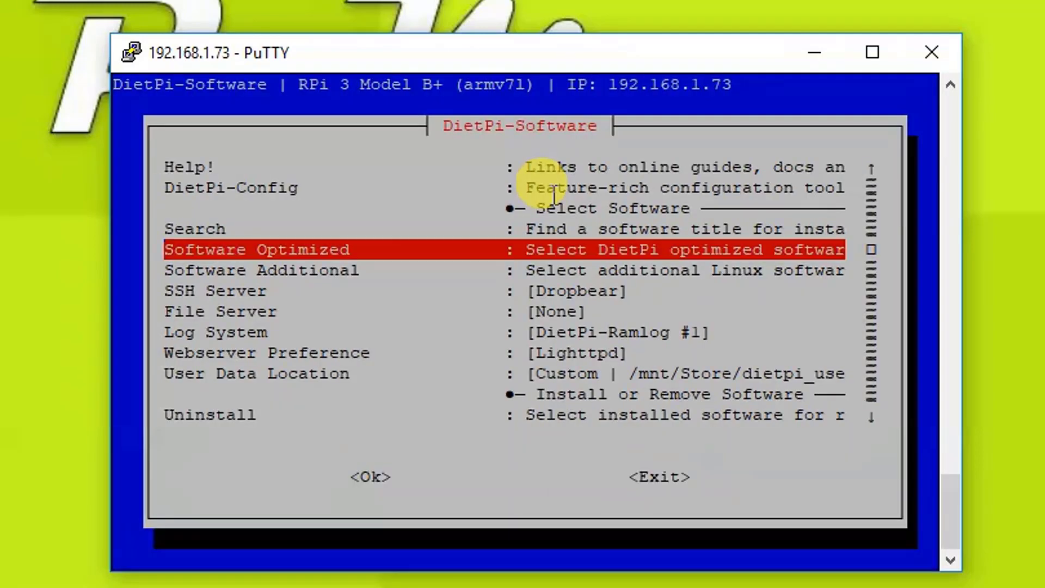
Move to the Install entry in the DietPi-Software main menu
key(Down)
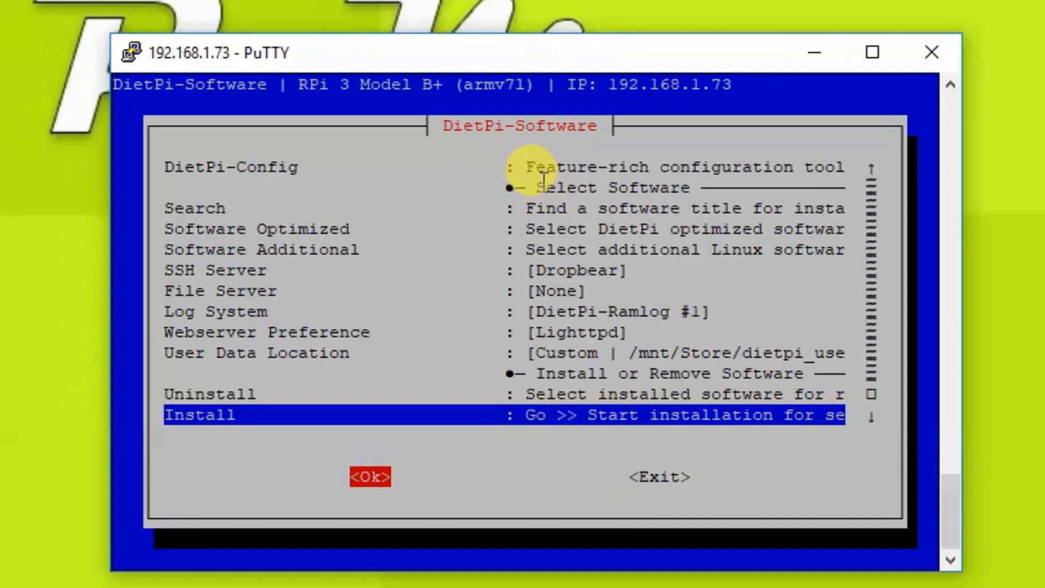
mouse_move(530, 60)
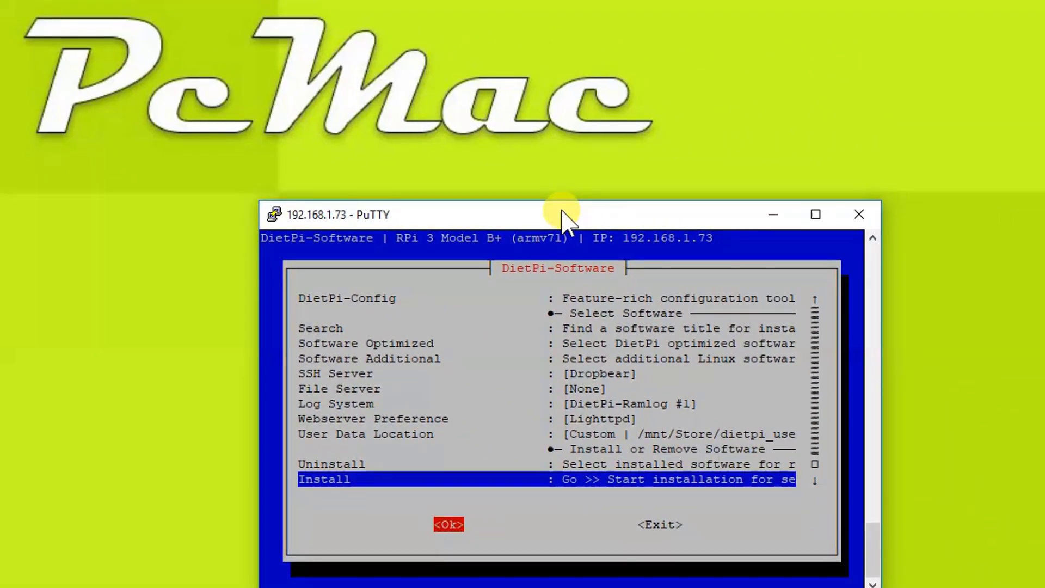
Begin the Pi-hole install and acknowledge the Welcome, donation and Static IP Needed notices
click(448, 525)
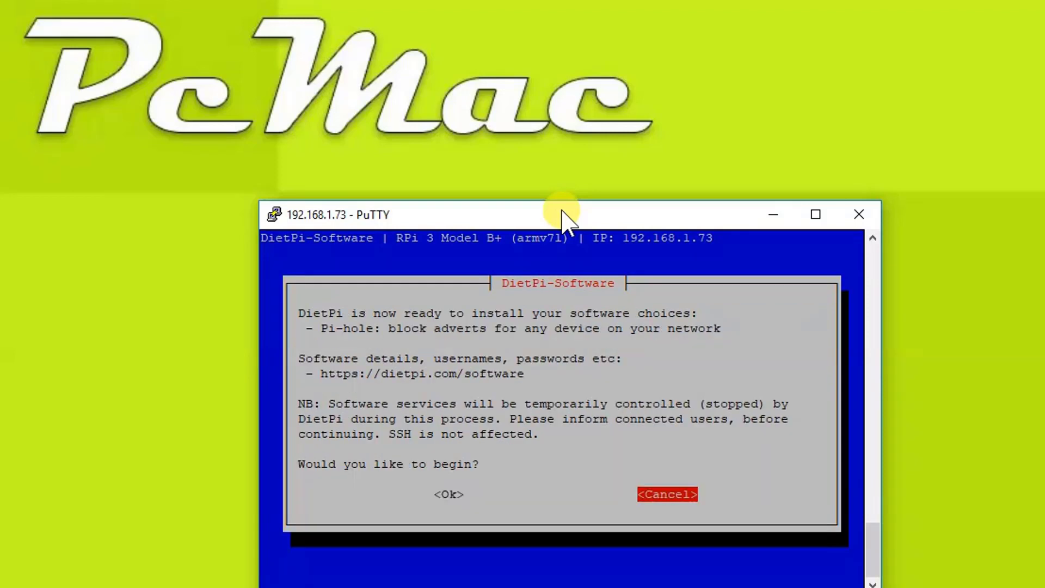
click(448, 494)
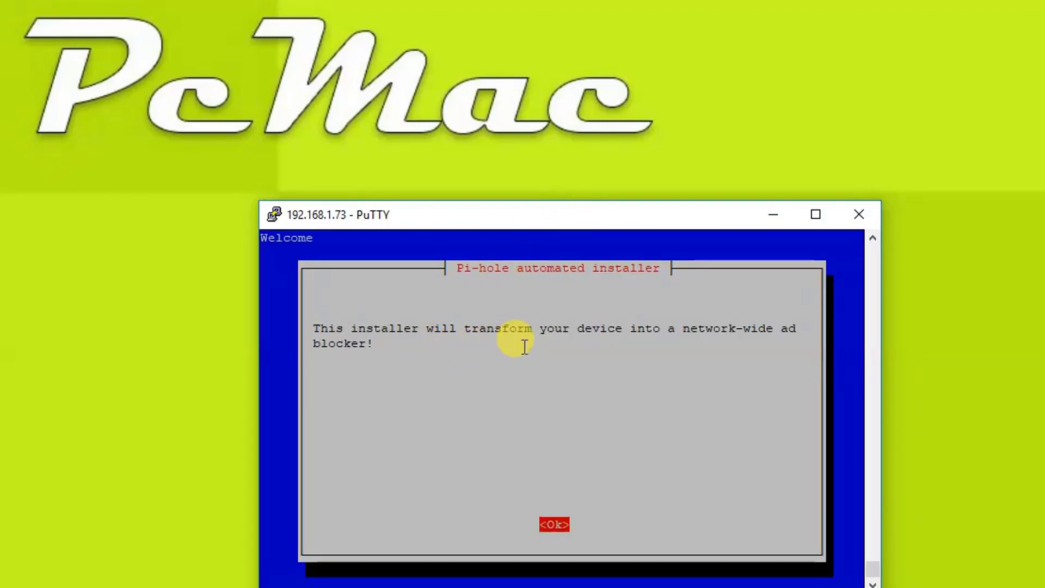
mouse_move(773, 340)
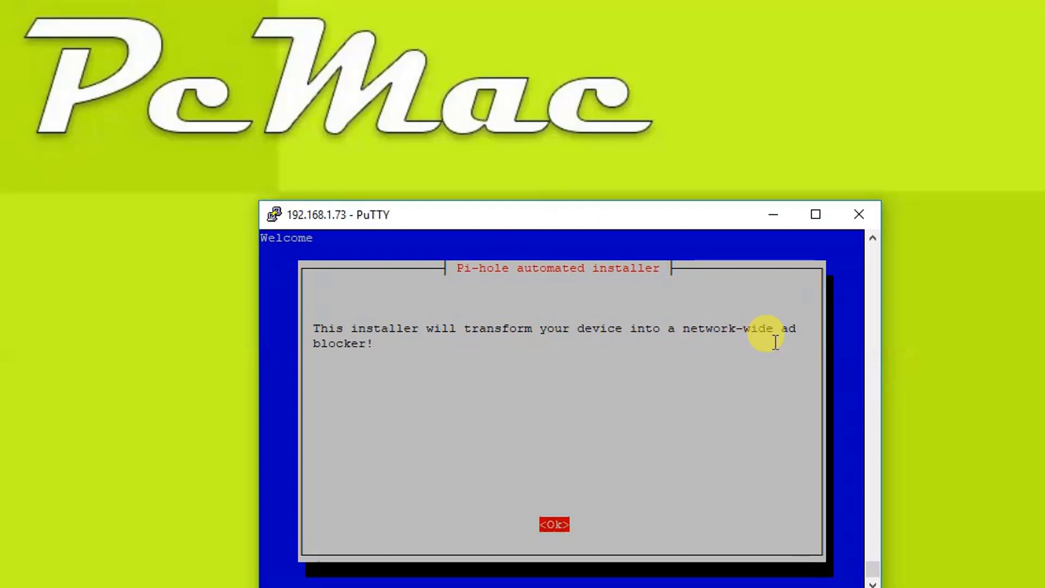
mouse_move(554, 455)
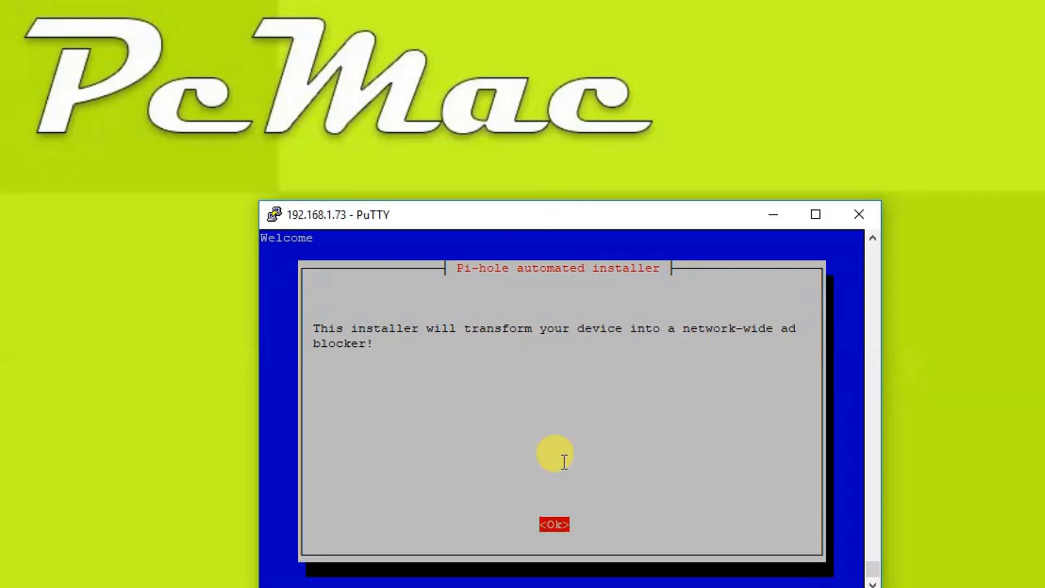
click(554, 524)
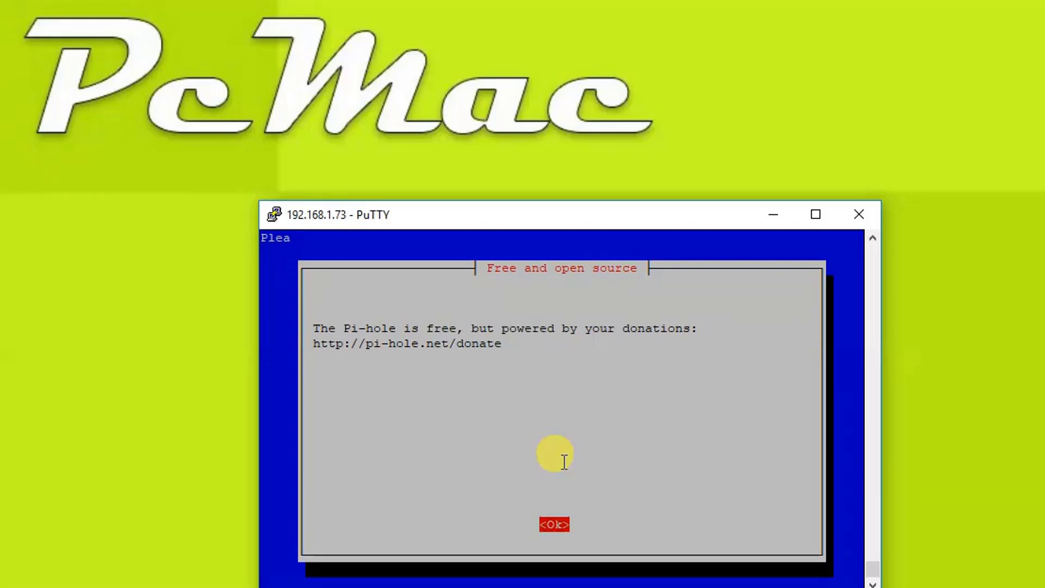
mouse_move(327, 361)
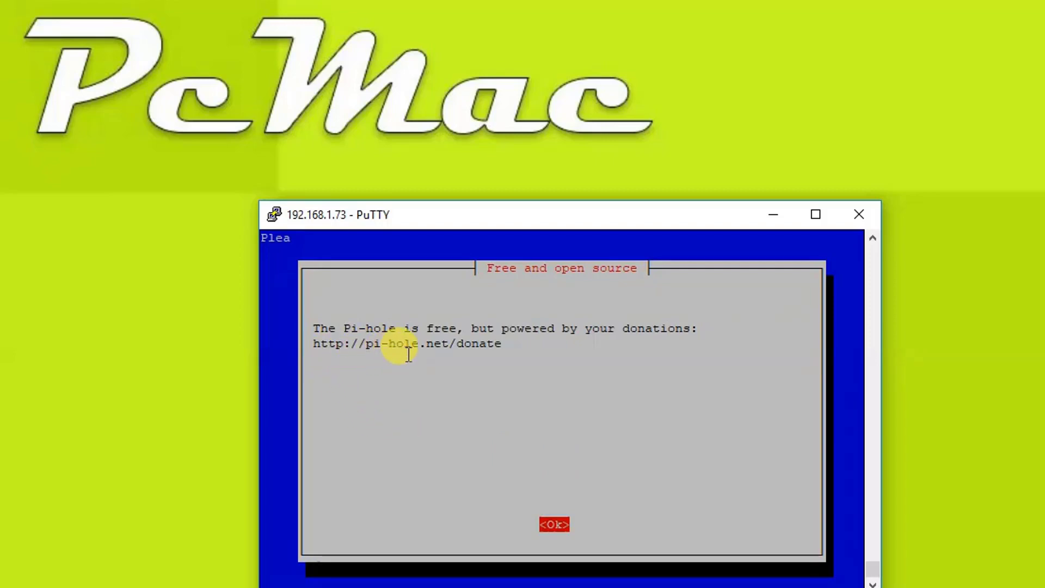
mouse_move(453, 349)
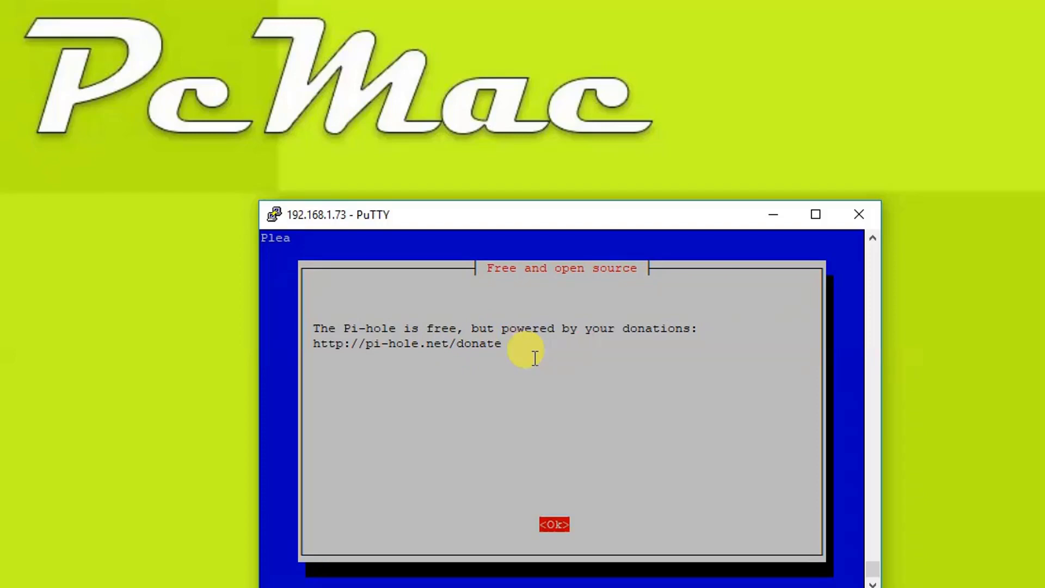
click(554, 524)
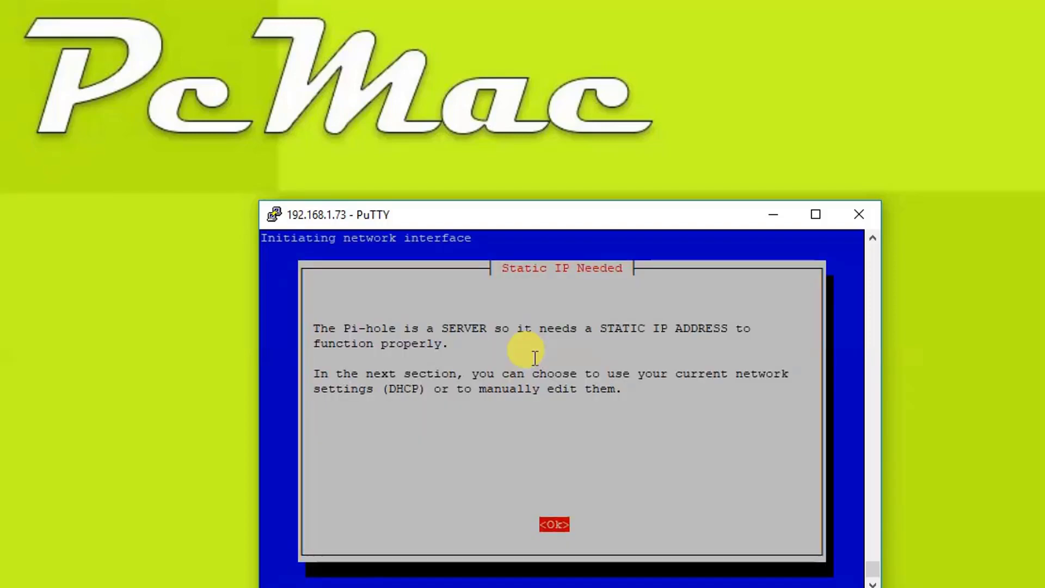
click(554, 524)
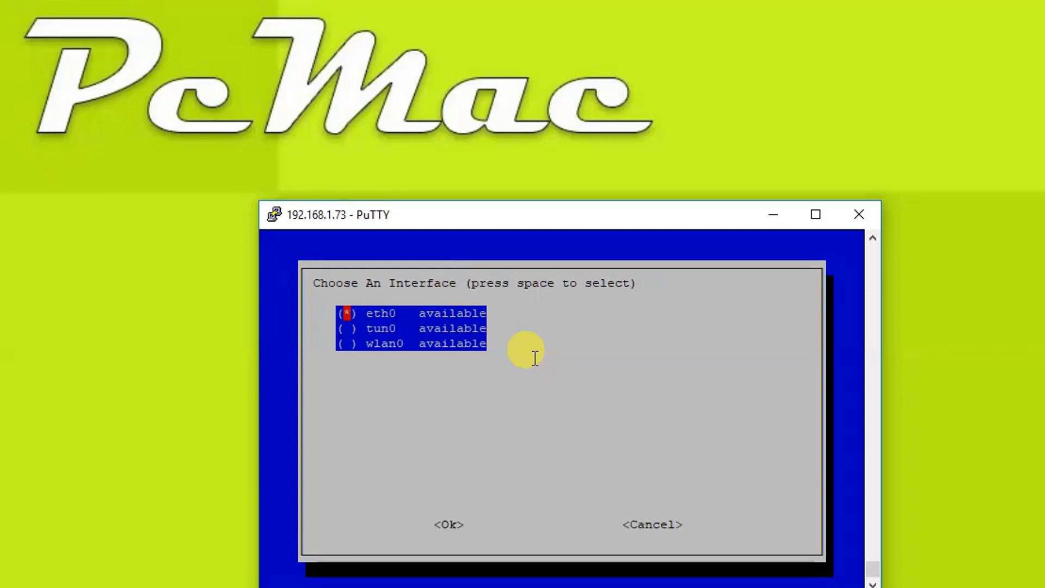
Choose eth0, OpenDNS upstream, the default blocklists, and ad blocking over both IPv4 and IPv6
click(449, 525)
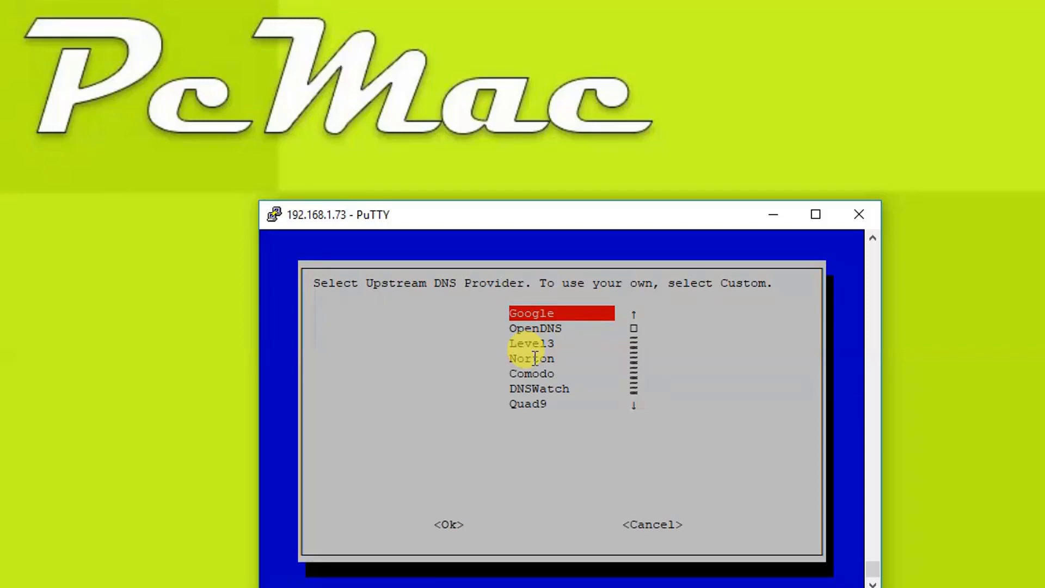
key(Down)
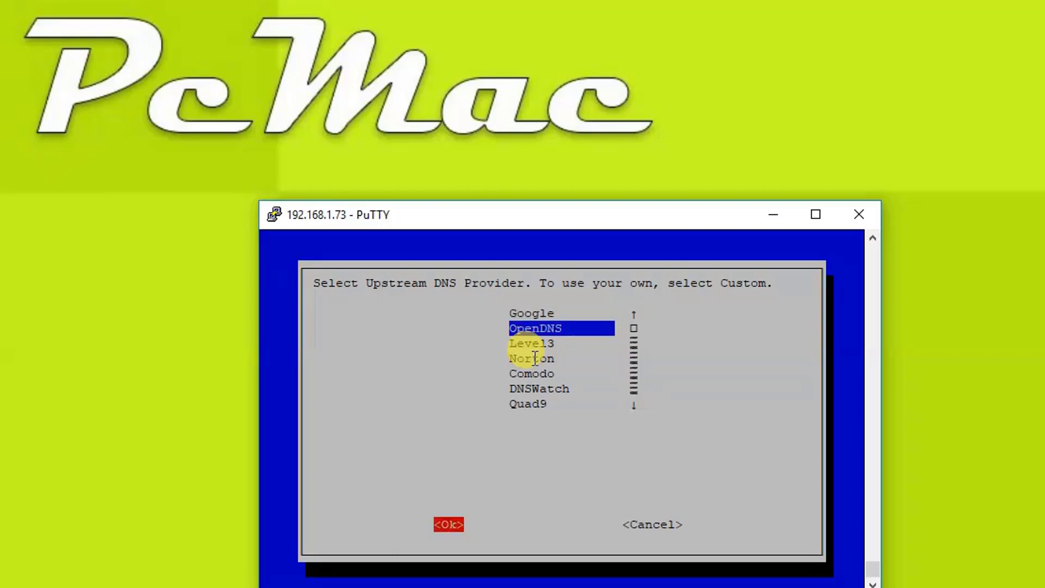
click(448, 525)
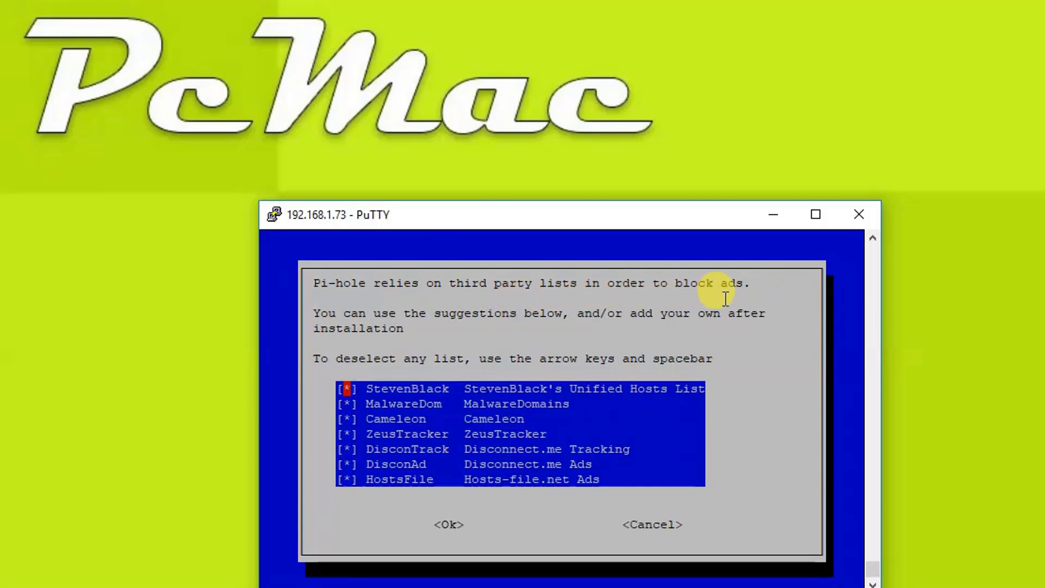
mouse_move(745, 425)
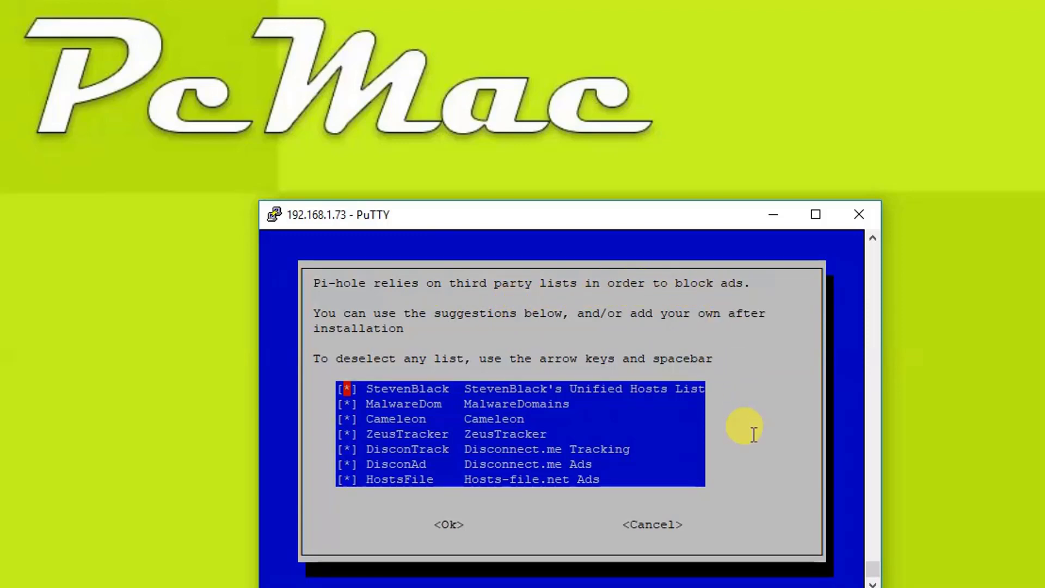
key(Down)
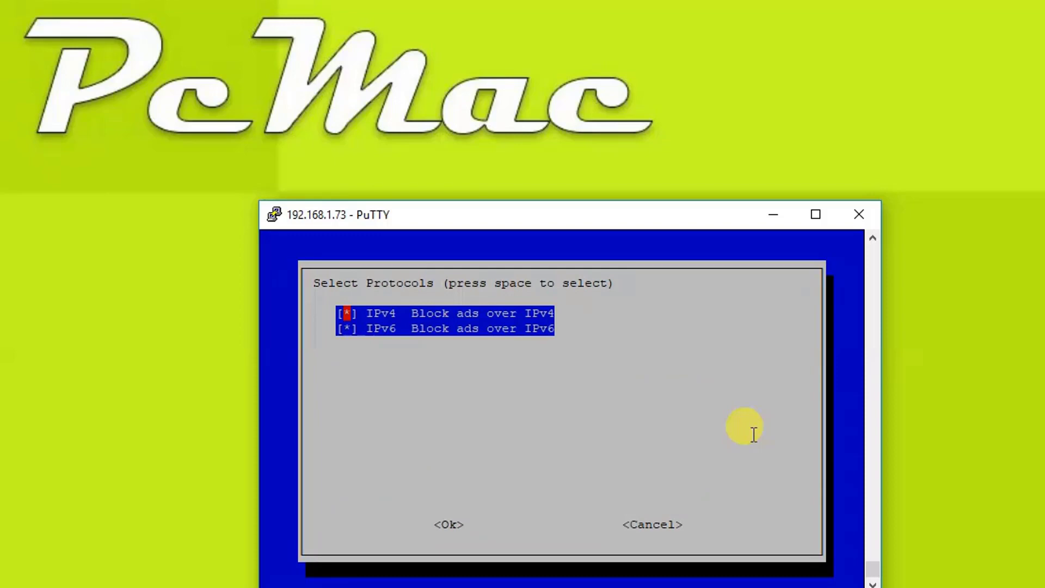
key(Down)
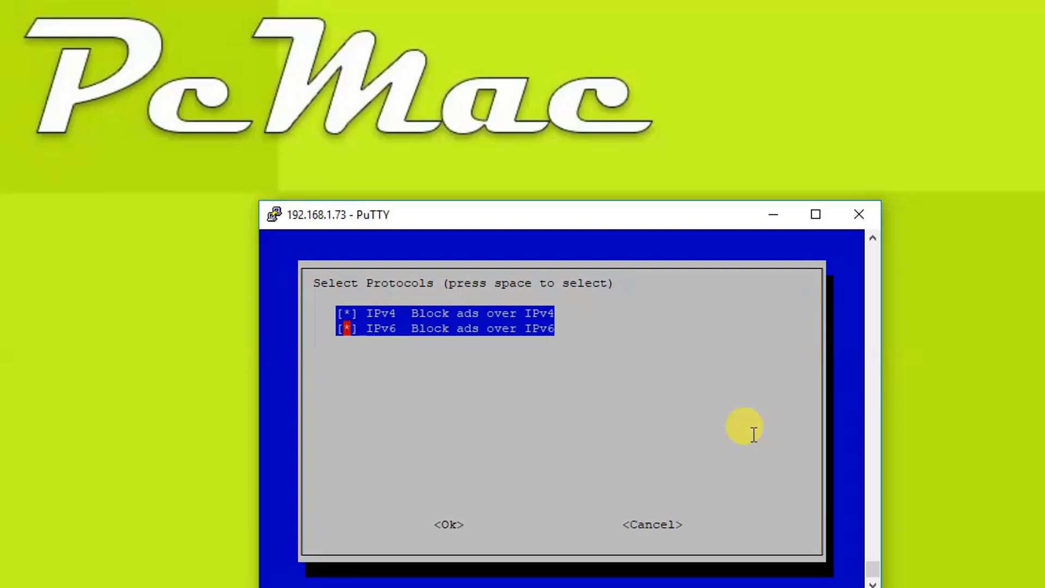
click(447, 524)
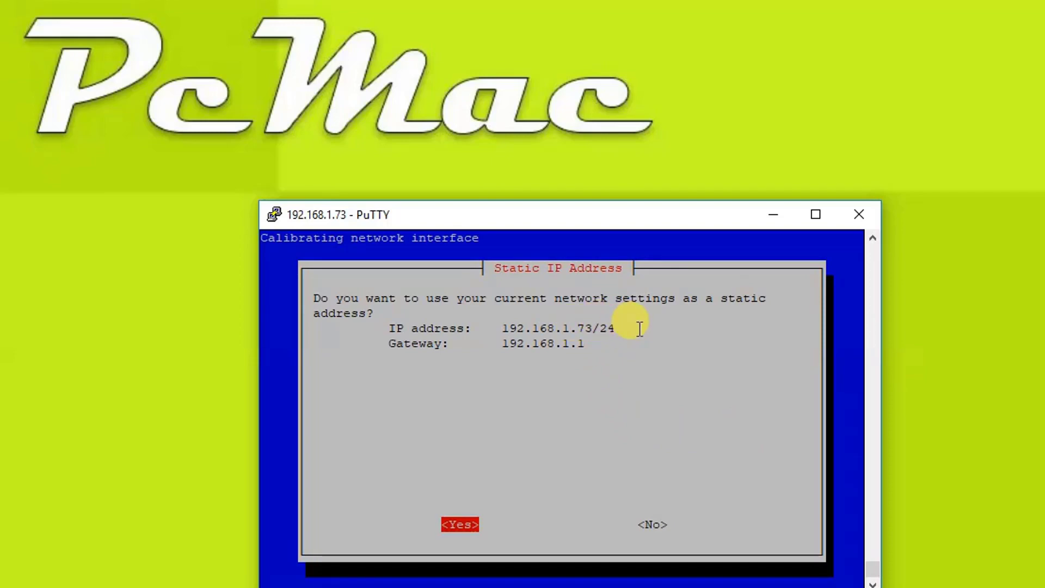
Keep the current settings as the static address, with web admin and query logging both On
click(459, 525)
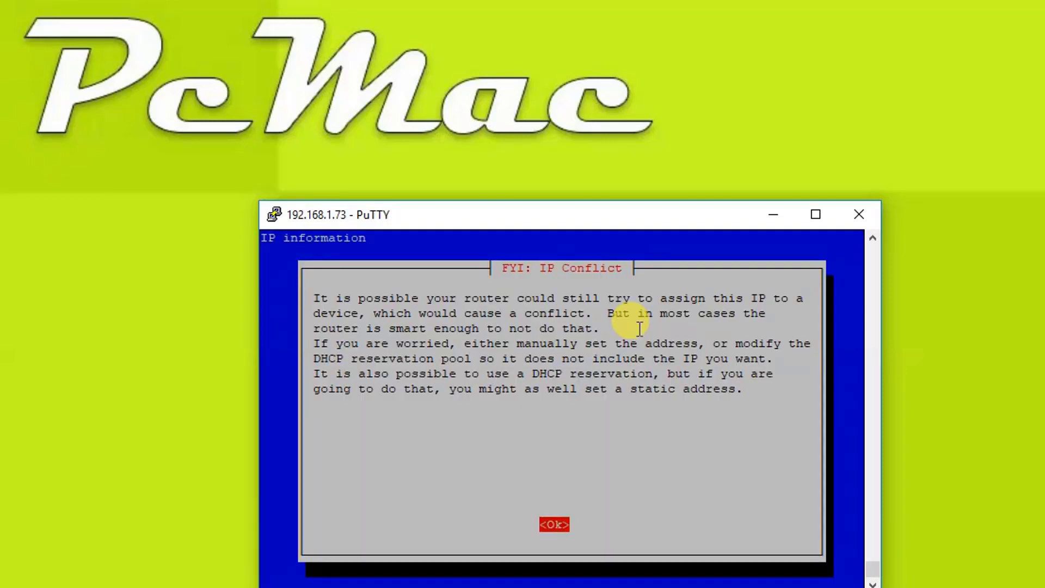
click(554, 523)
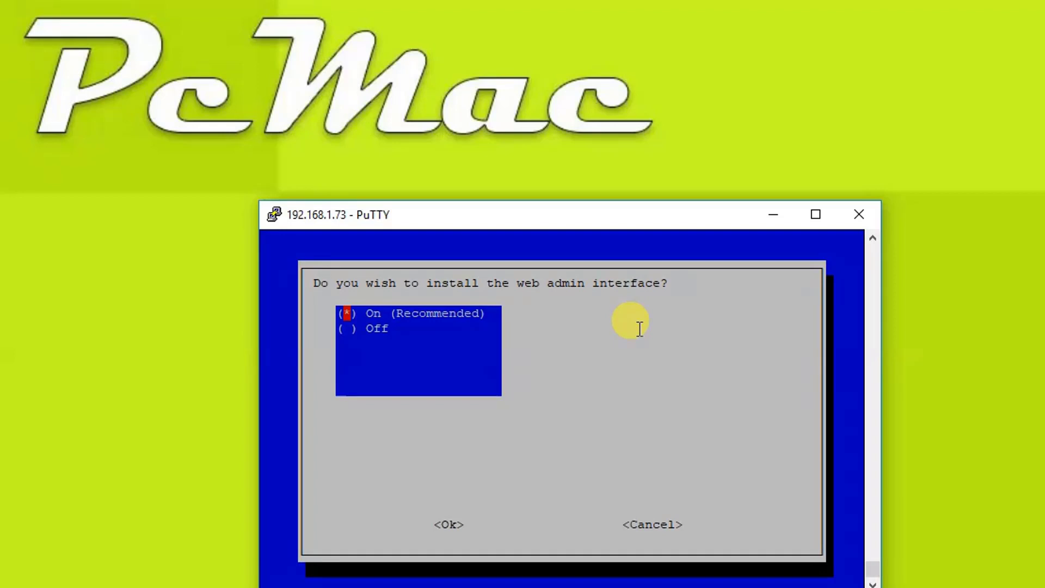
key(Tab)
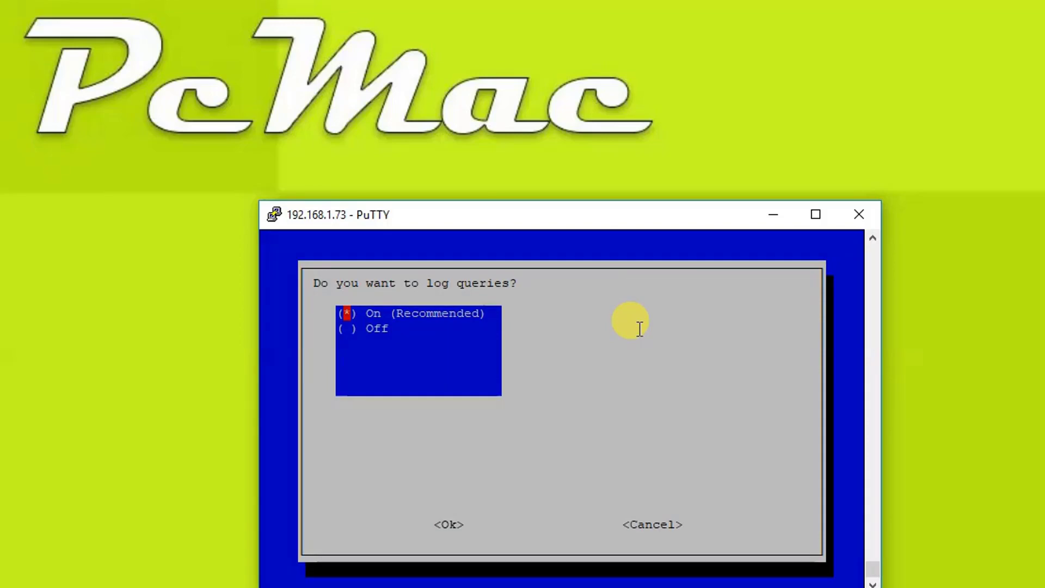
click(448, 525)
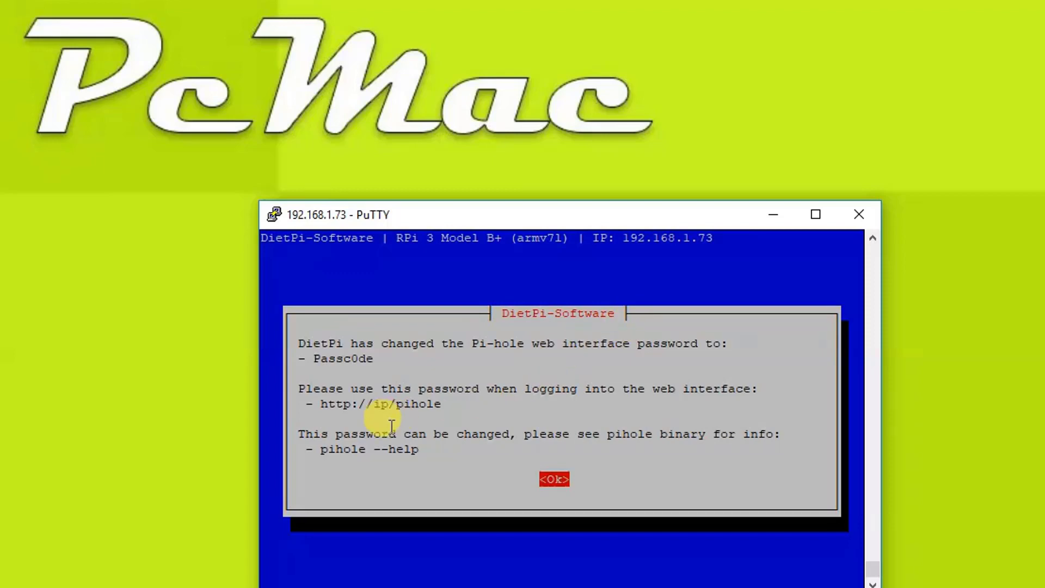
mouse_move(343, 405)
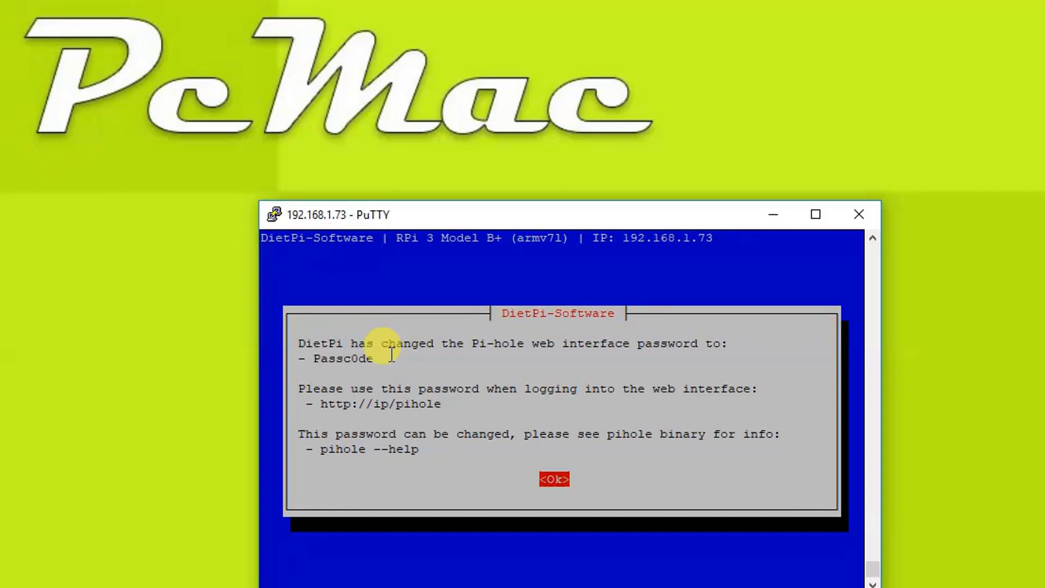
Acknowledge the new Pi-hole web interface password notice
click(554, 479)
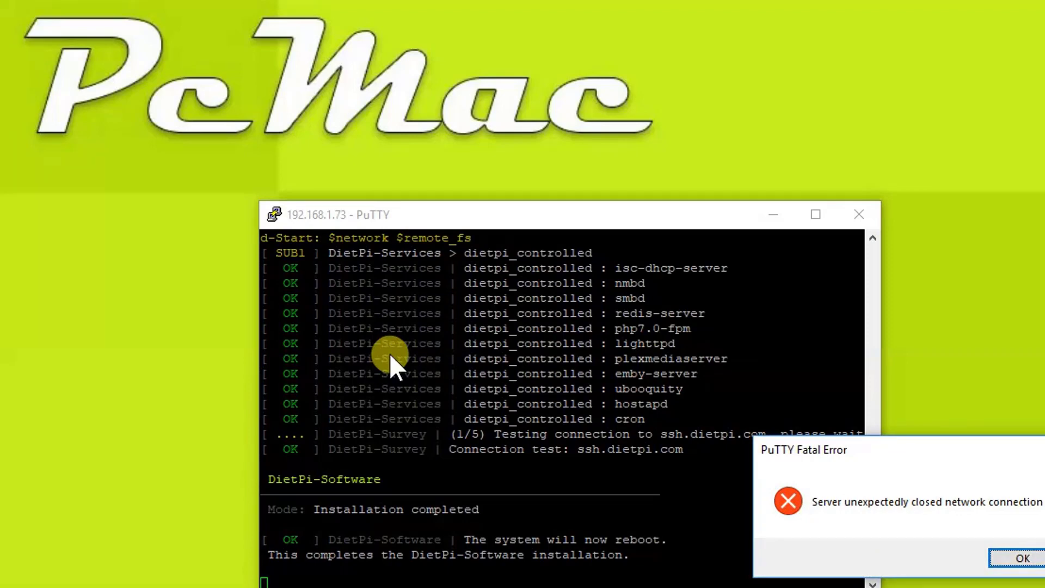
mouse_move(420, 373)
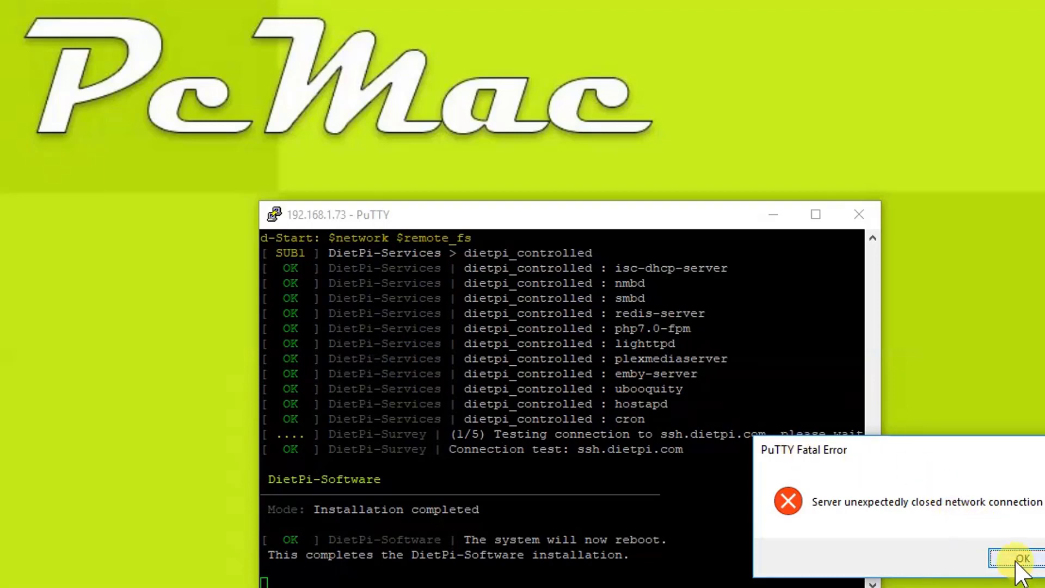
Dismiss the PuTTY Fatal Error about the closed network connection
click(1022, 558)
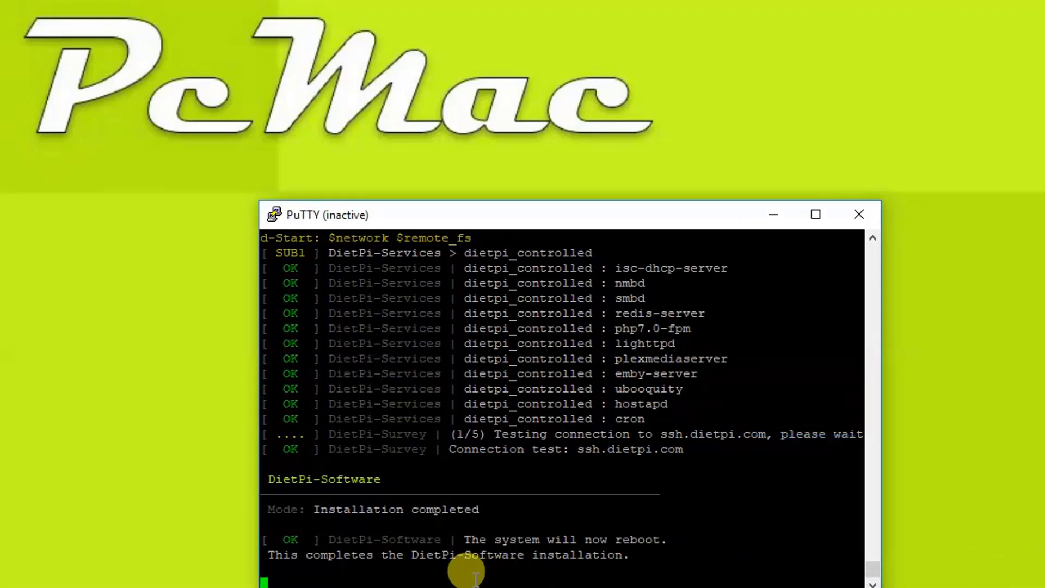
mouse_move(600, 575)
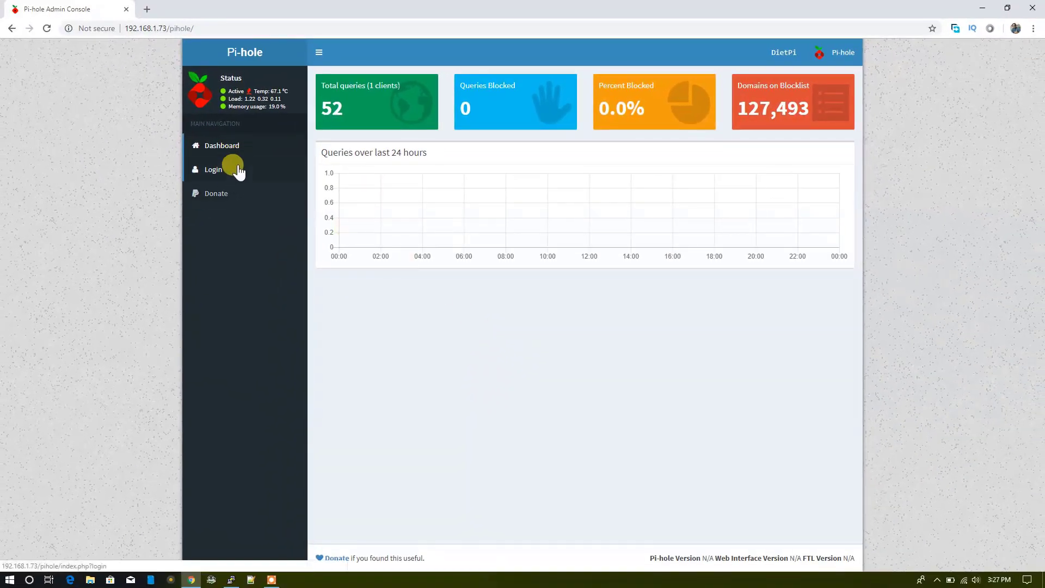
Sign in to the Pi-hole Admin Console and view the dashboard query counts
click(213, 169)
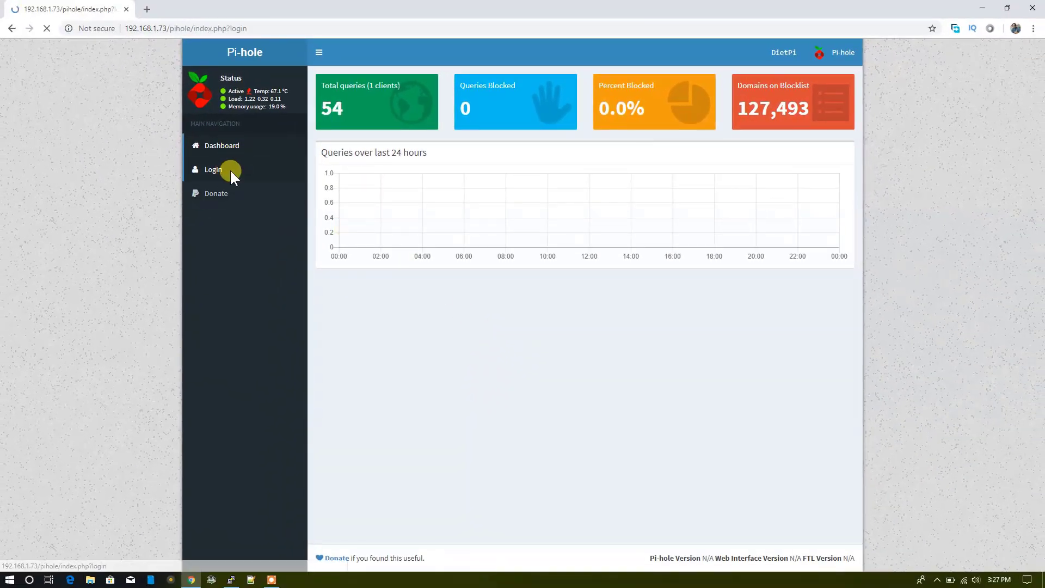
click(213, 168)
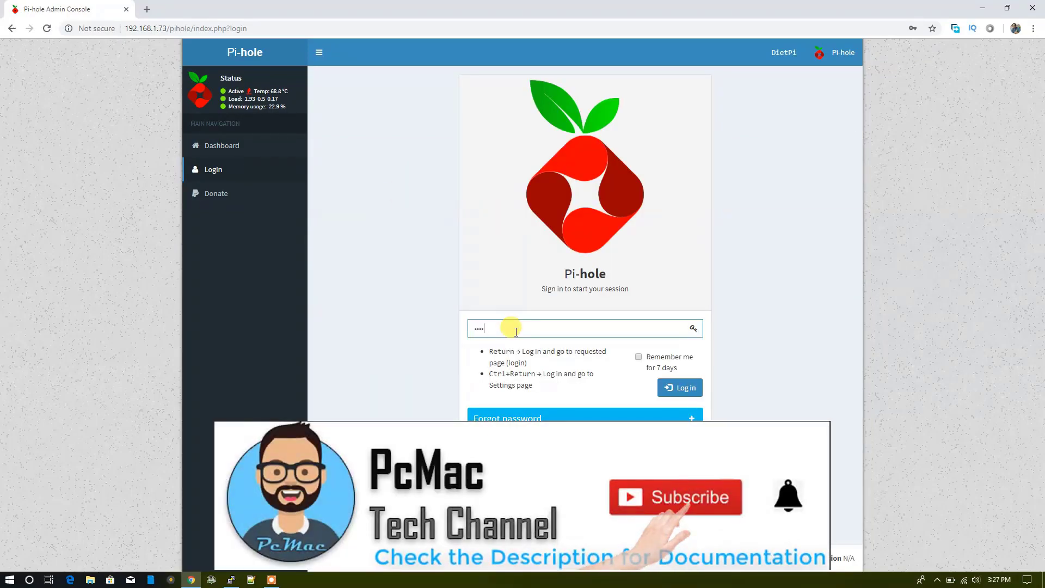
click(679, 388)
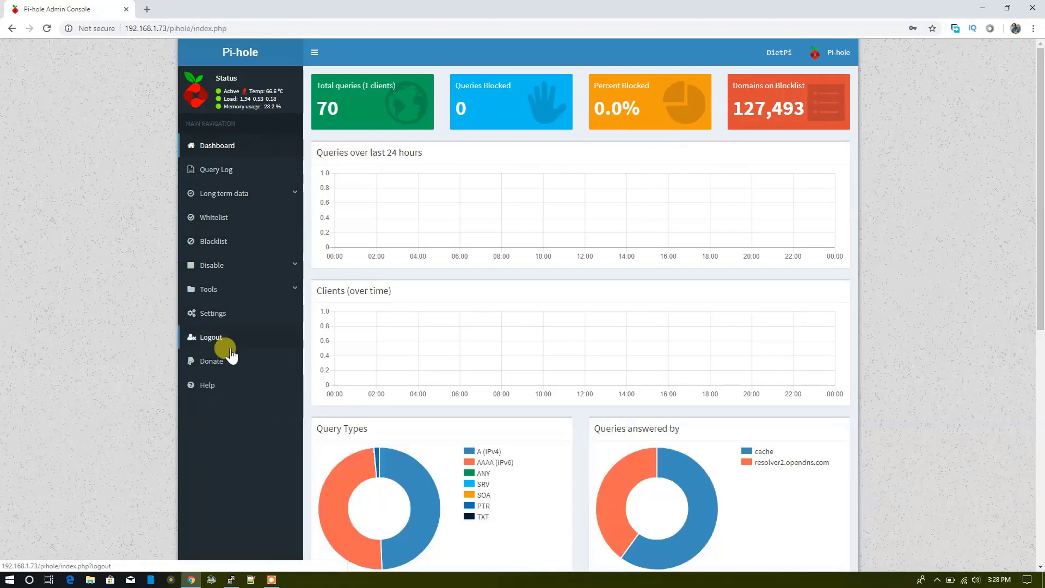
mouse_move(148, 9)
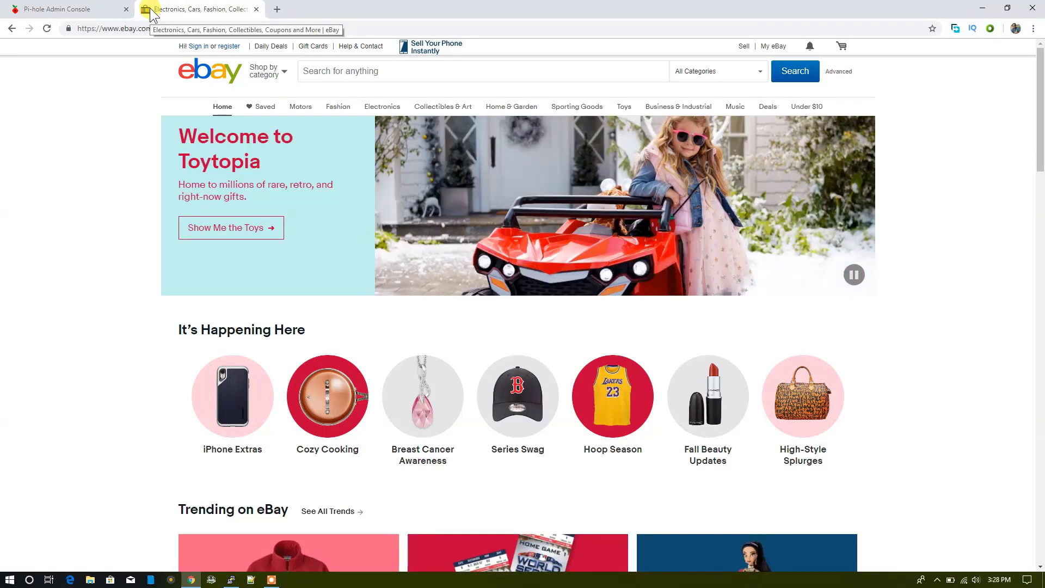
click(60, 9)
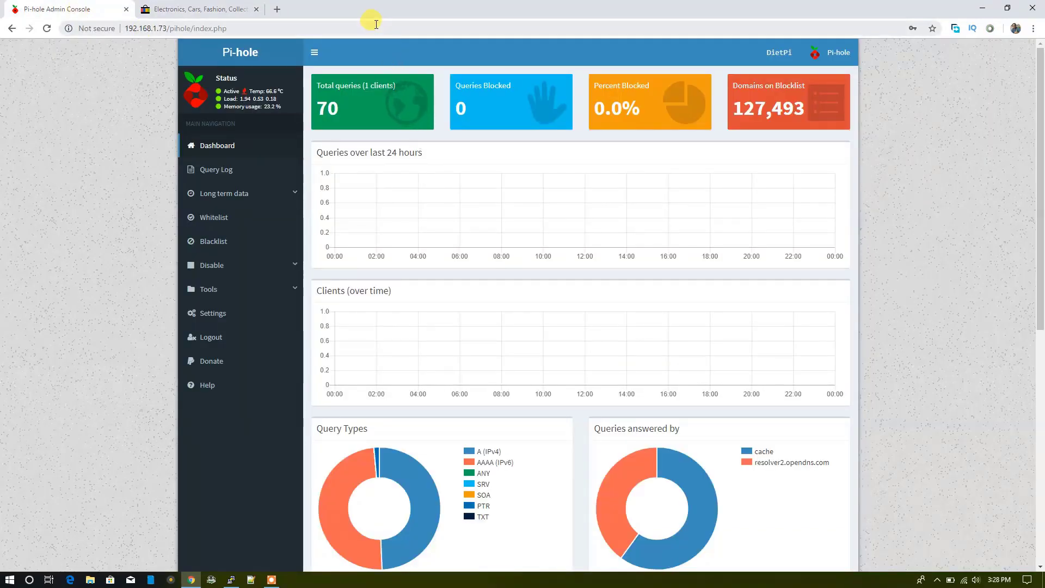
mouse_move(1029, 449)
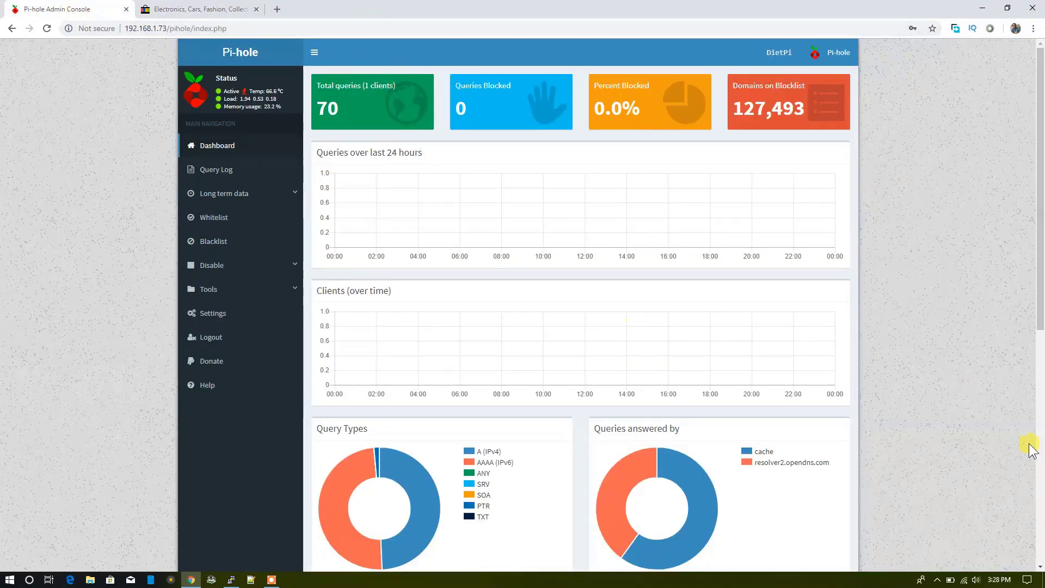
scroll(down, 3)
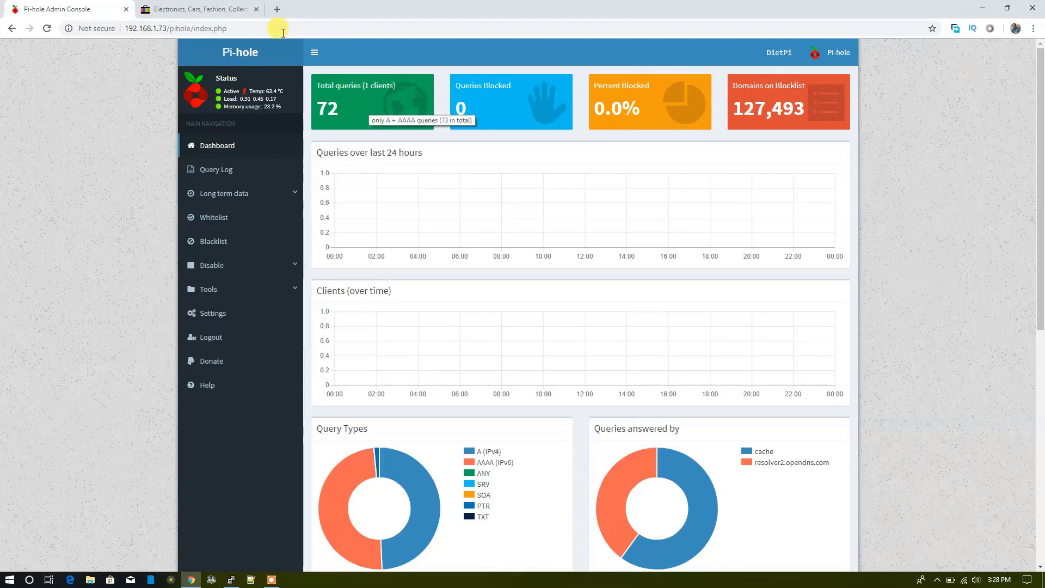
Load filehippo.com in the other tab and check the dashboard still shows 0 queries blocked
click(198, 9)
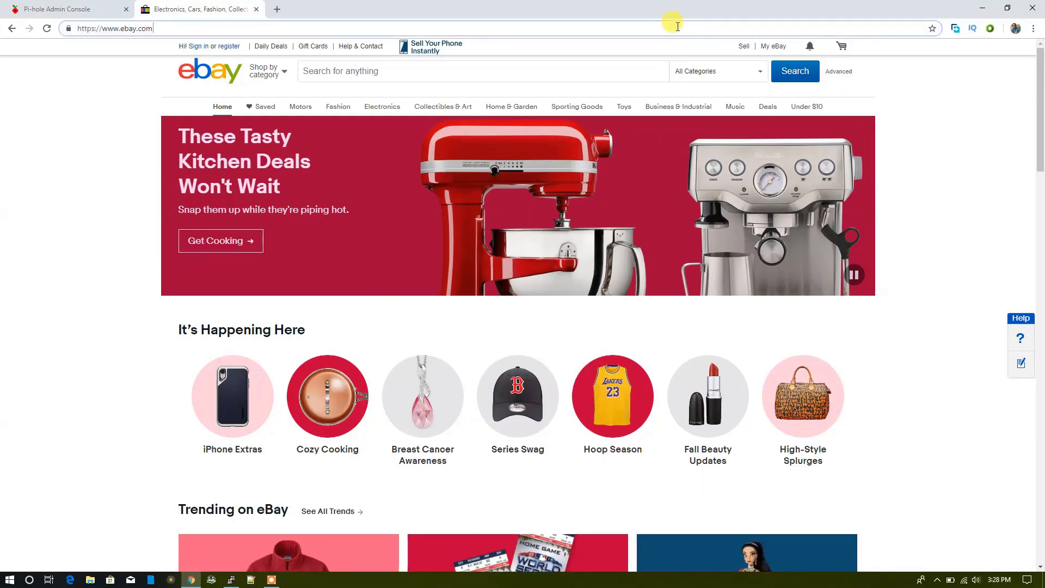
text(filehippo)
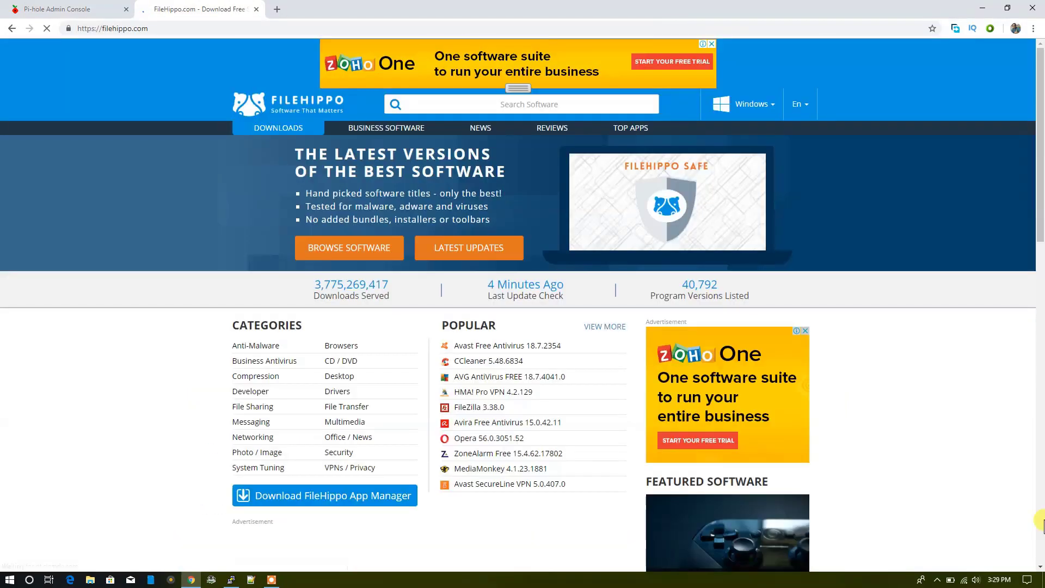
click(63, 9)
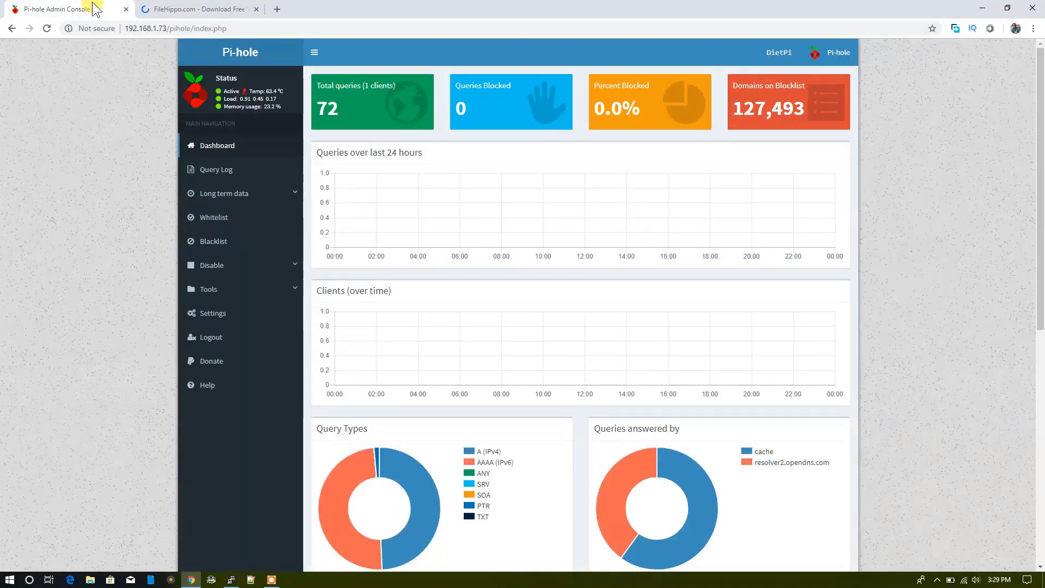
click(197, 9)
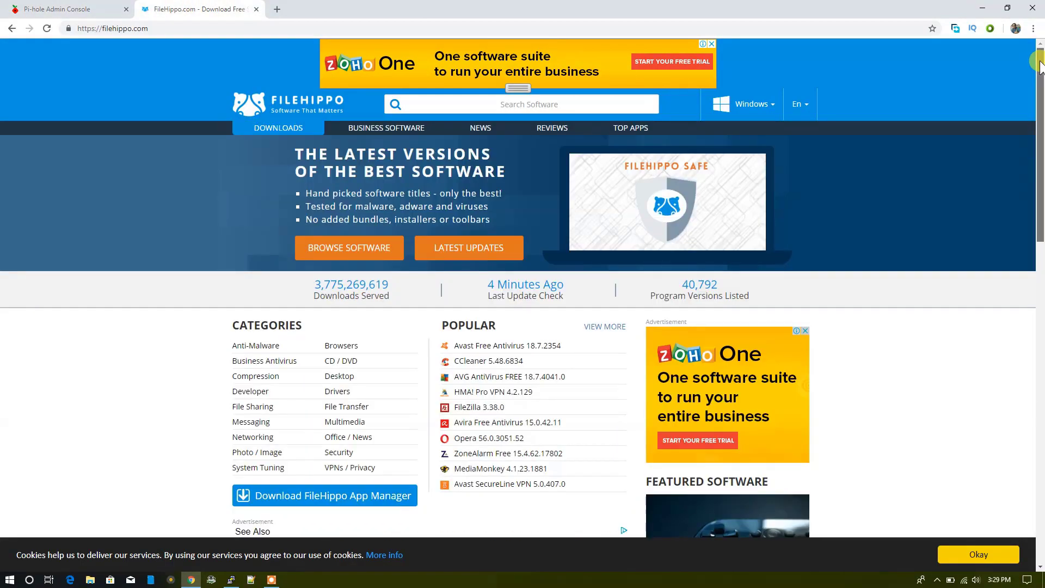
click(63, 9)
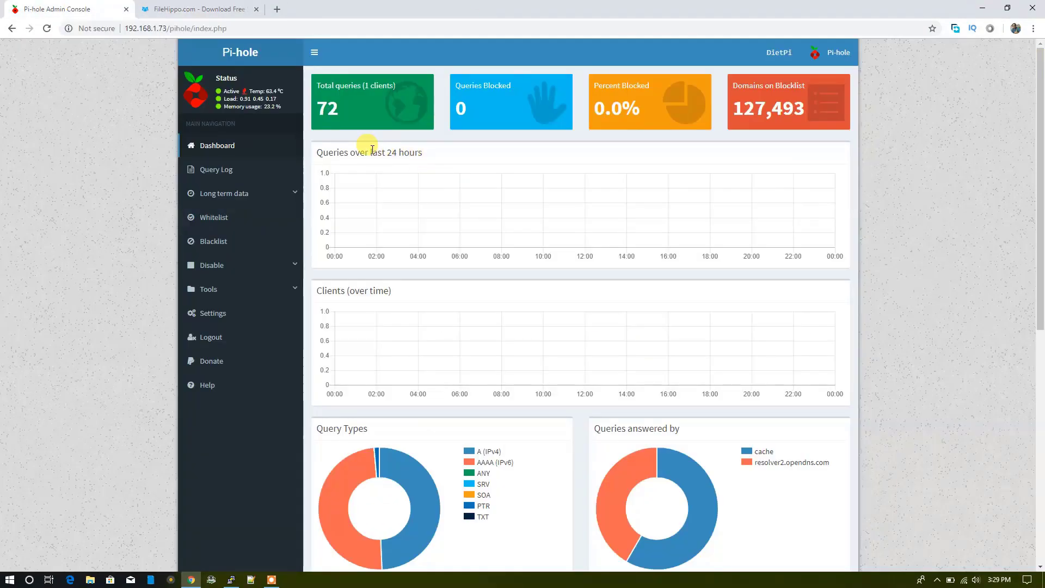
mouse_move(417, 167)
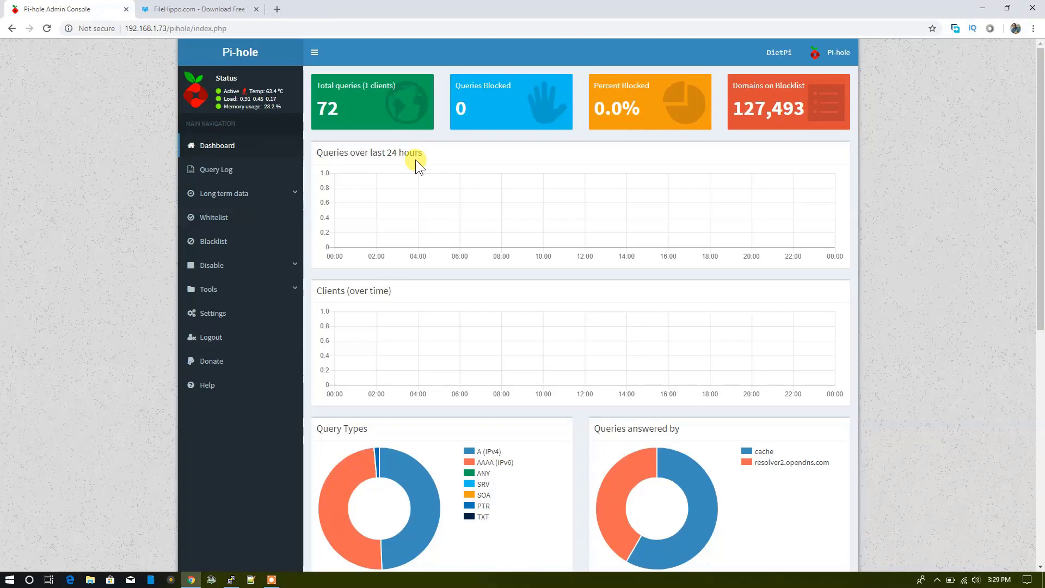
mouse_move(274, 14)
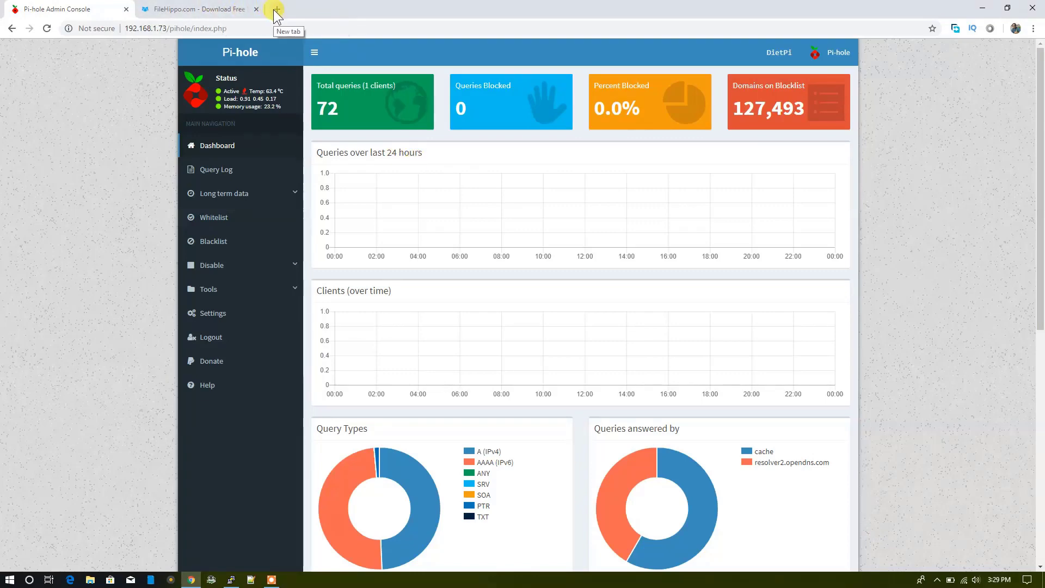
Sign in to the router at 192.168.1.1 and bring up Network > LAN Settings with DHCP and DNS
click(275, 9)
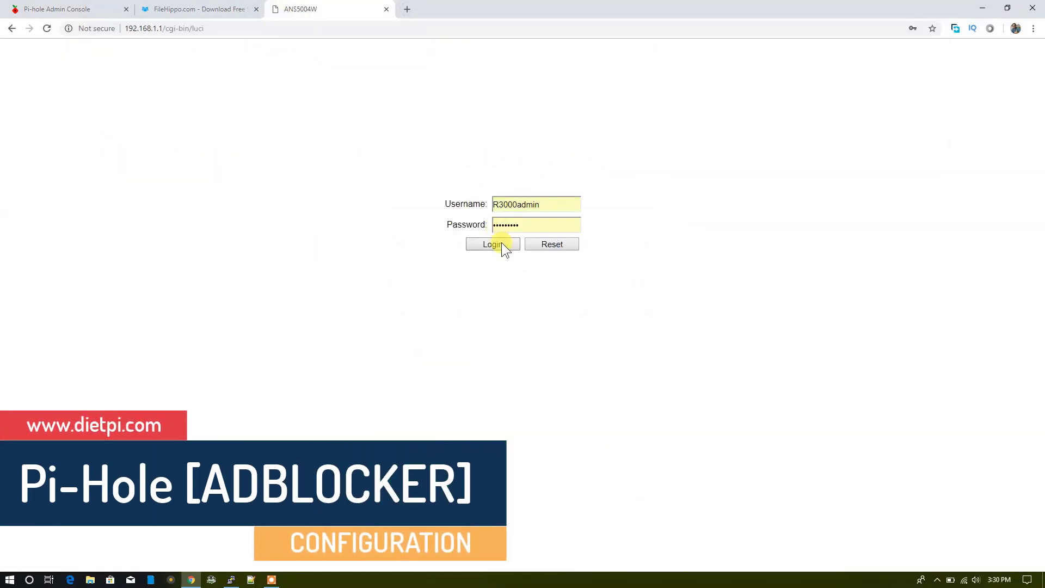
click(492, 244)
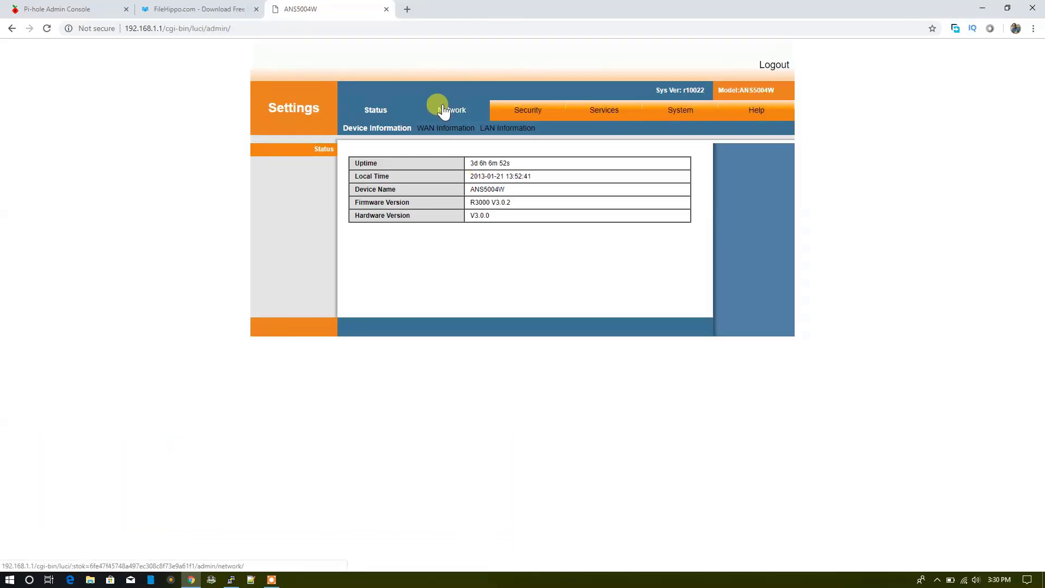
click(452, 109)
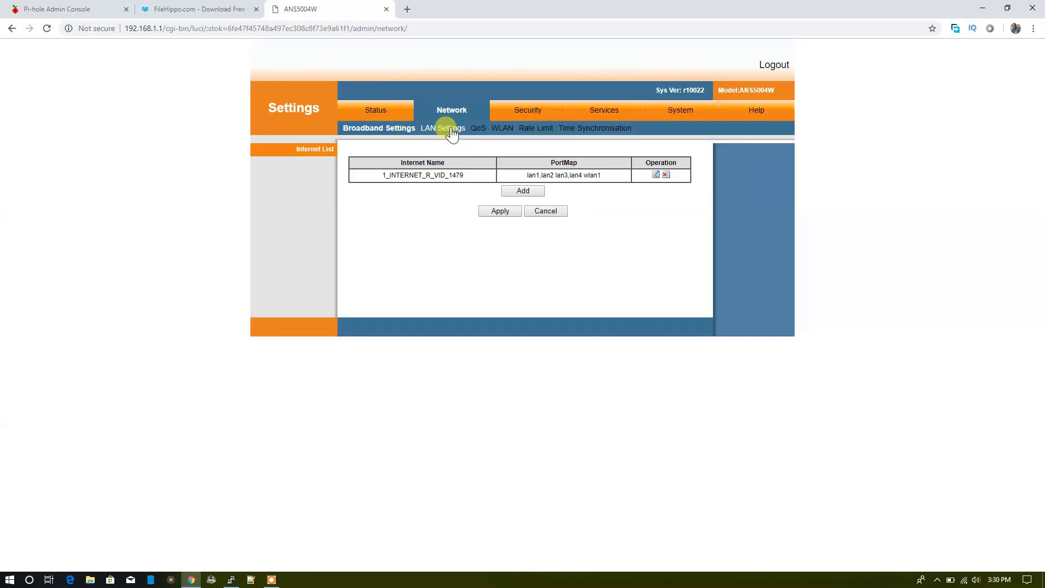
click(443, 129)
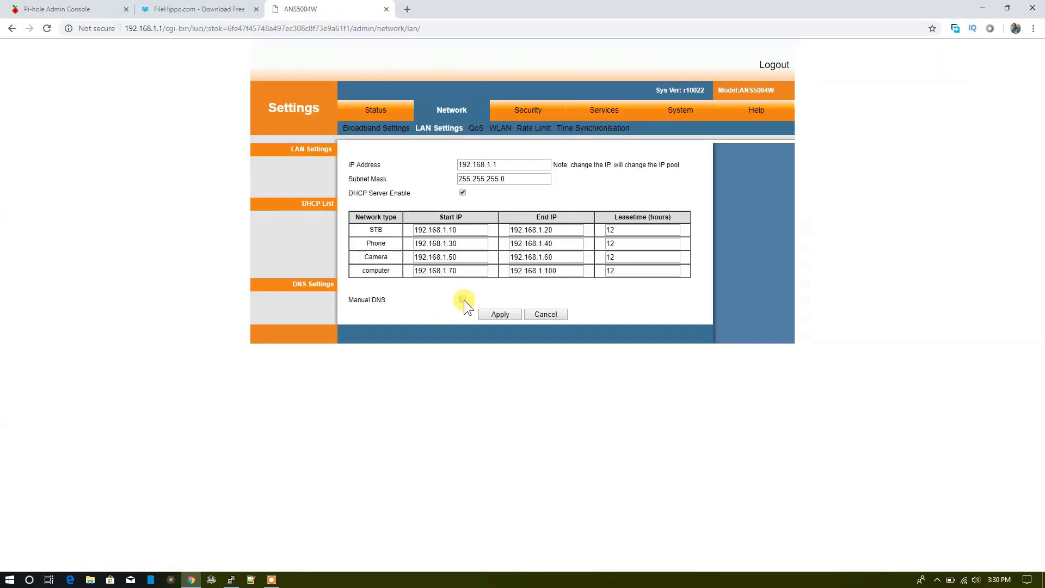
Set Manual DNS with primary 192.168.1.73, apply it and confirm the router reboot
click(461, 299)
text(192.168.1.7)
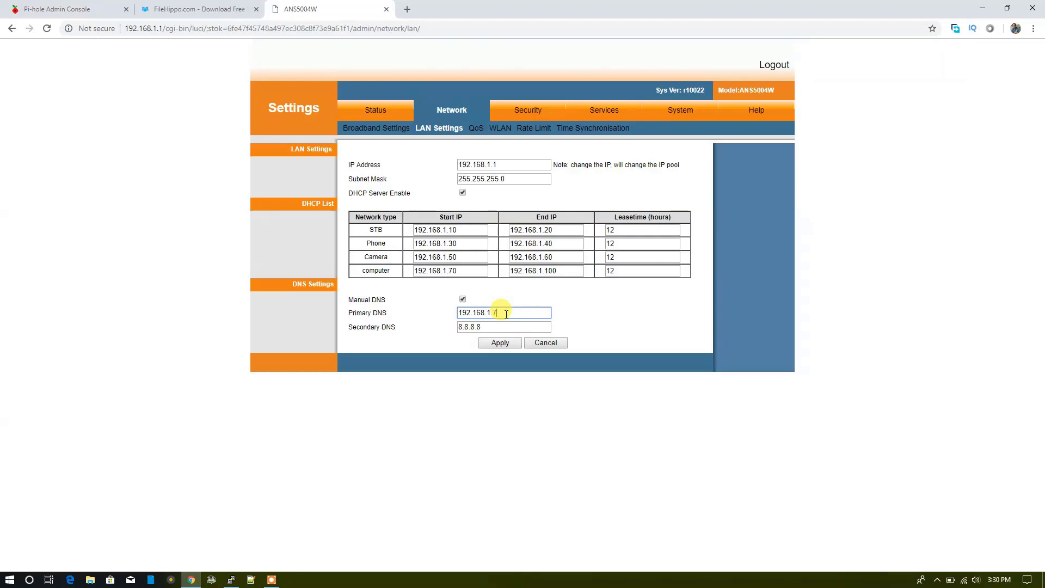
text(3)
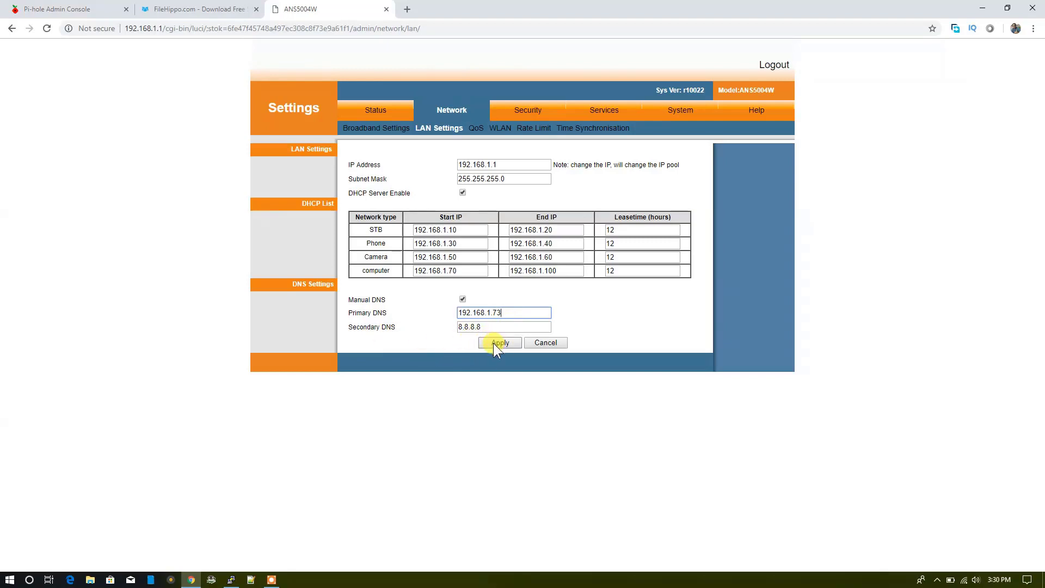
click(498, 343)
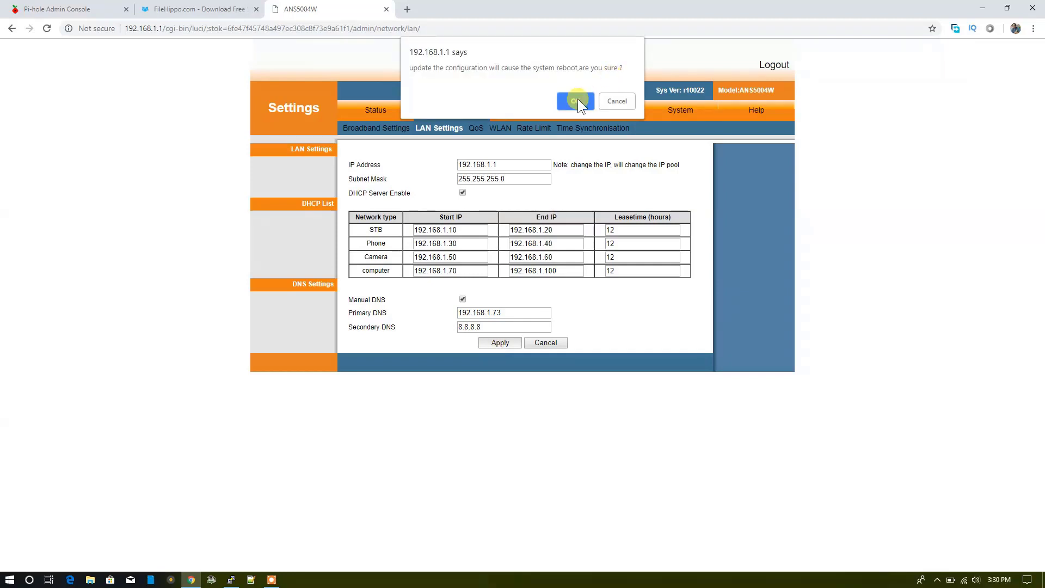
click(575, 101)
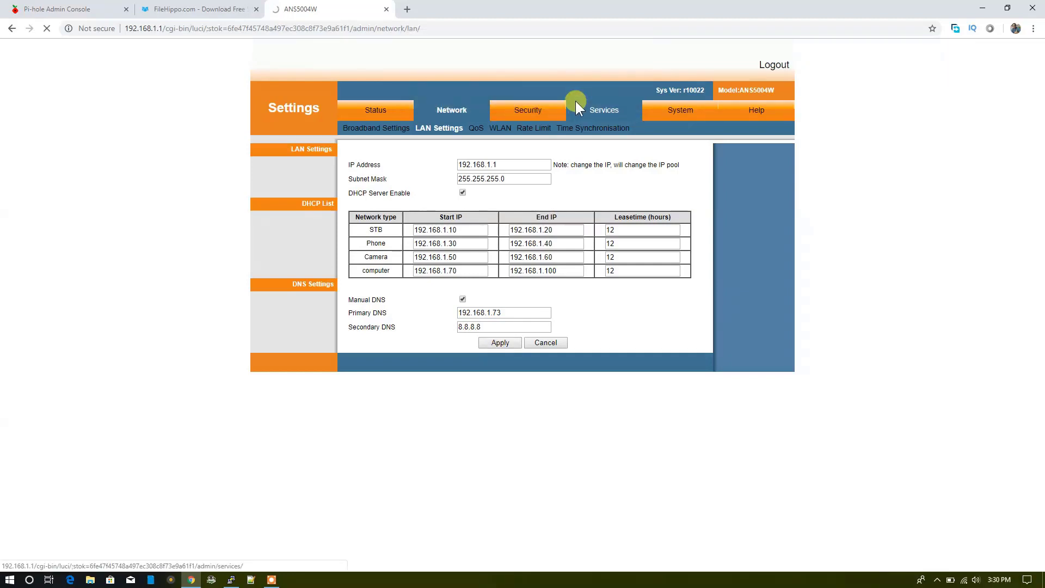
click(499, 342)
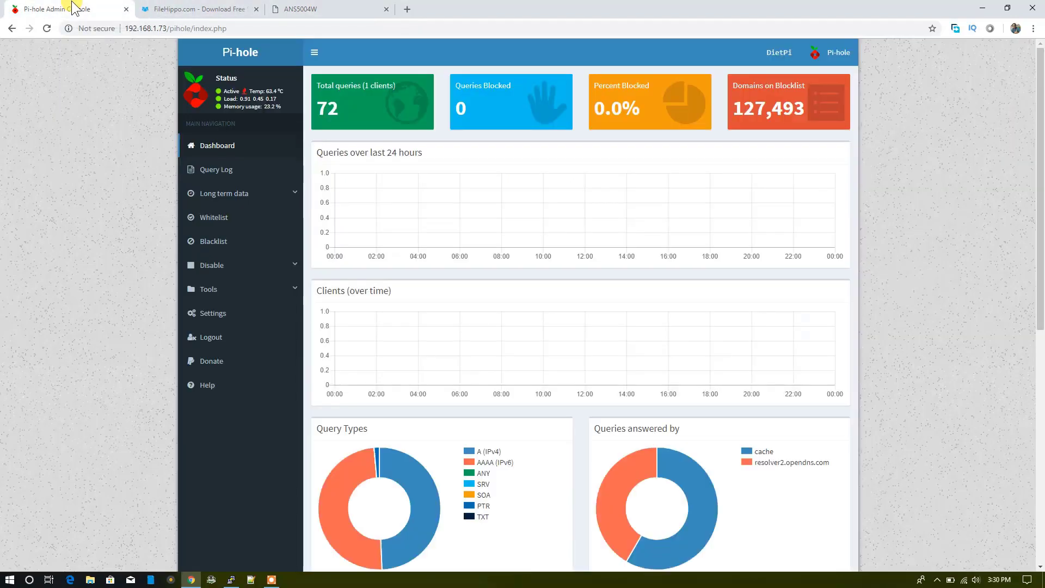
Reload the Pi-hole dashboard tab, which now shows Chrome's No internet page
click(175, 28)
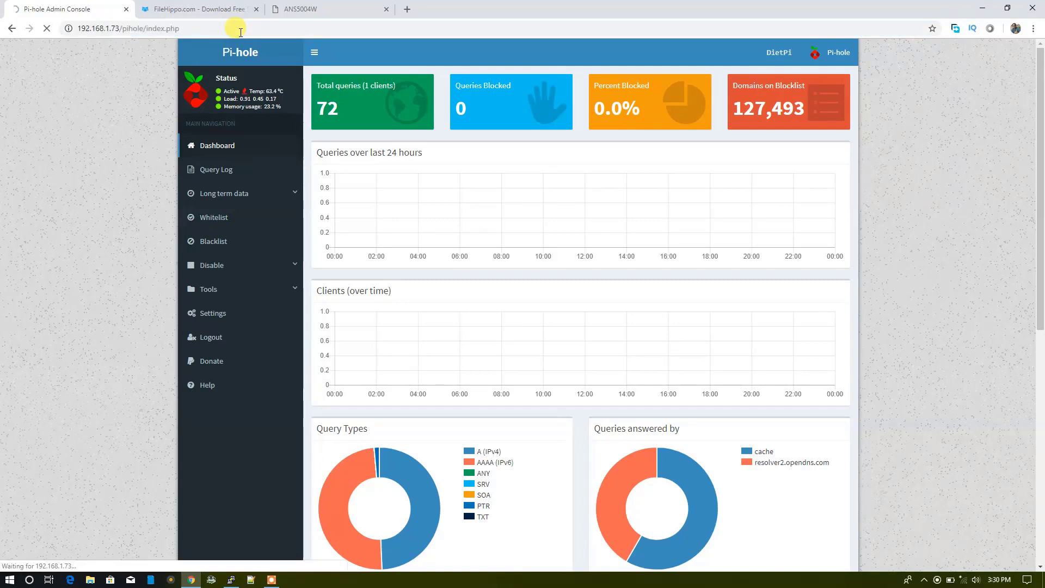
click(47, 28)
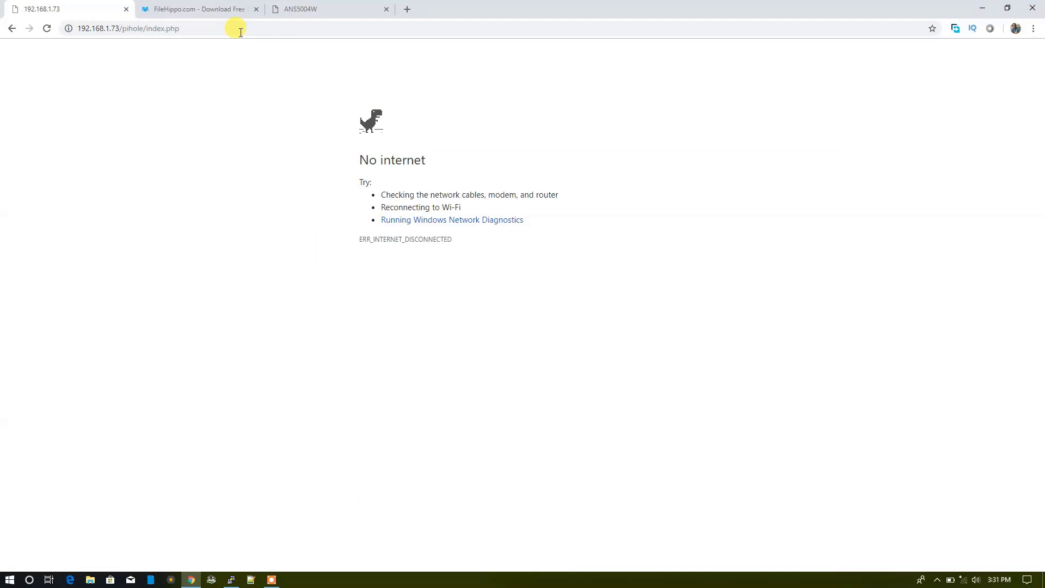
mouse_move(949, 554)
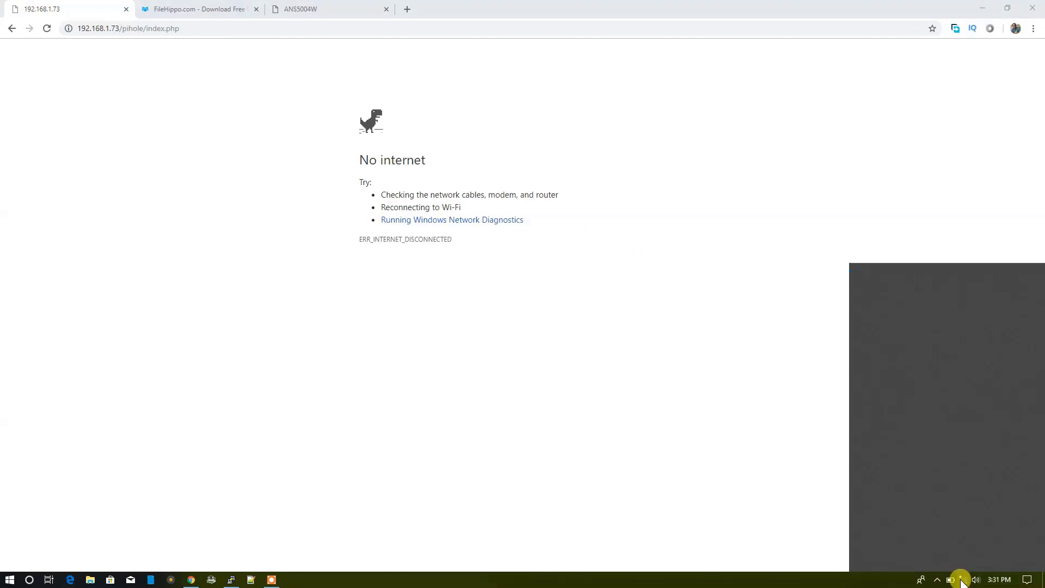
Reconnect Windows to the HK_Network Wi-Fi from the taskbar network list
click(962, 579)
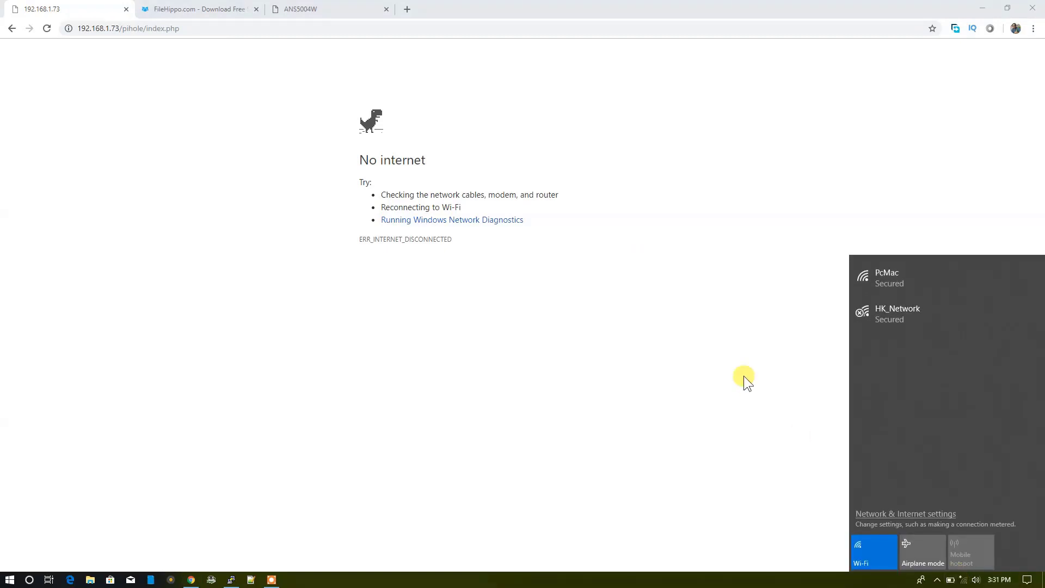
click(896, 313)
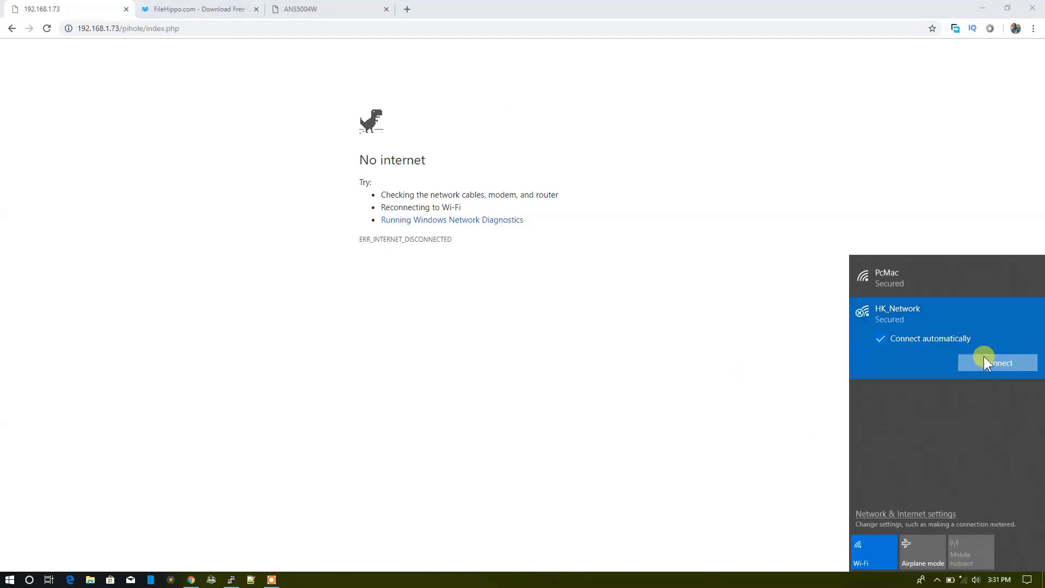
click(997, 362)
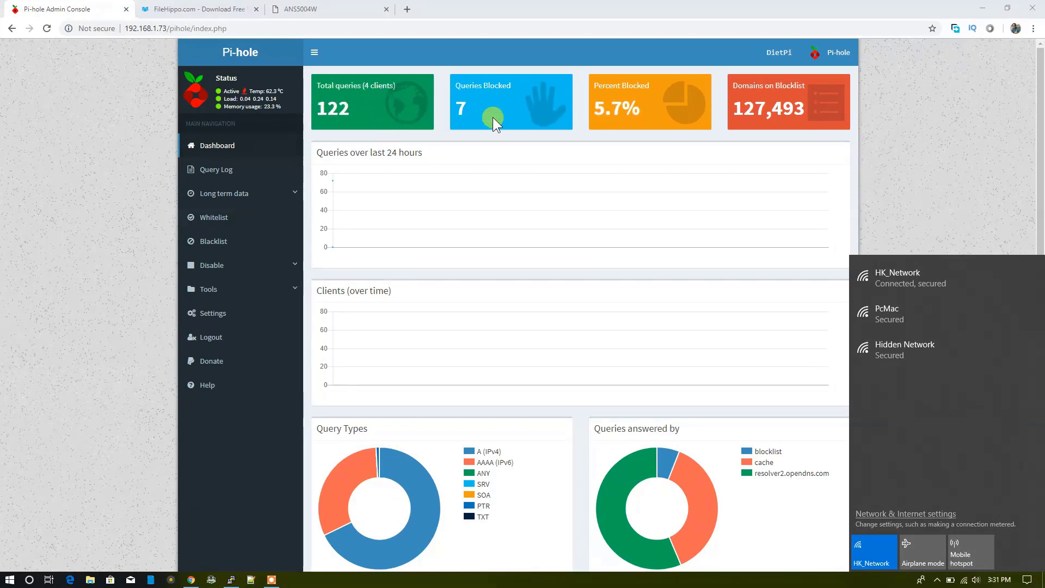
mouse_move(613, 98)
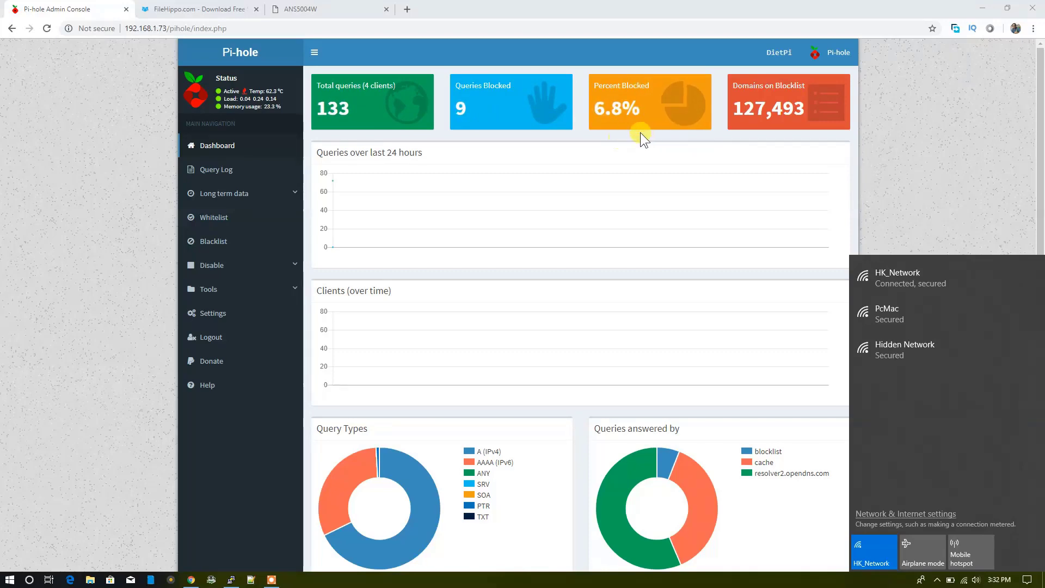
Browse the FileHippo and eBay home pages in the second tab to check they load without ads
click(197, 8)
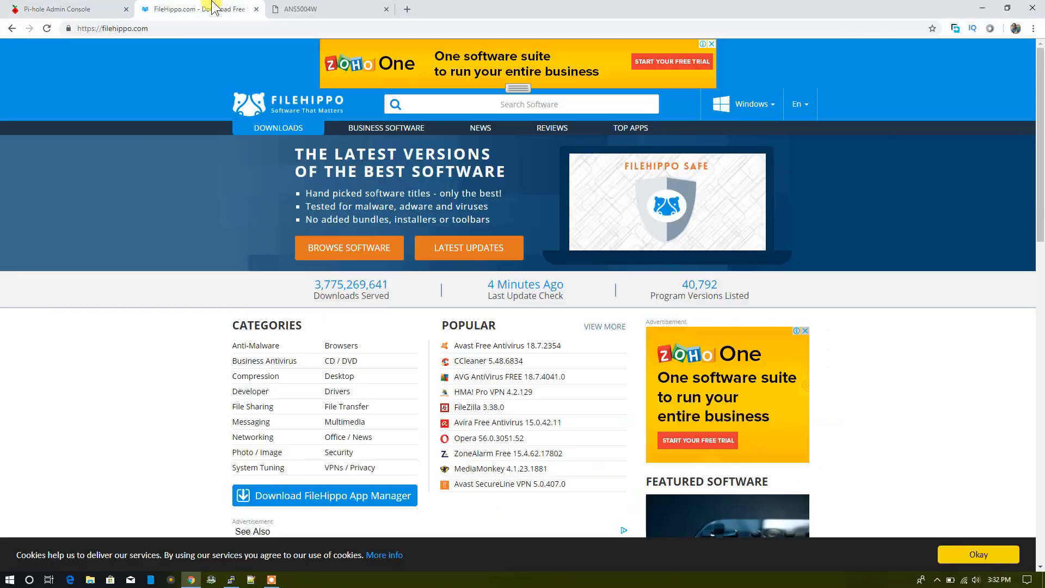
click(112, 29)
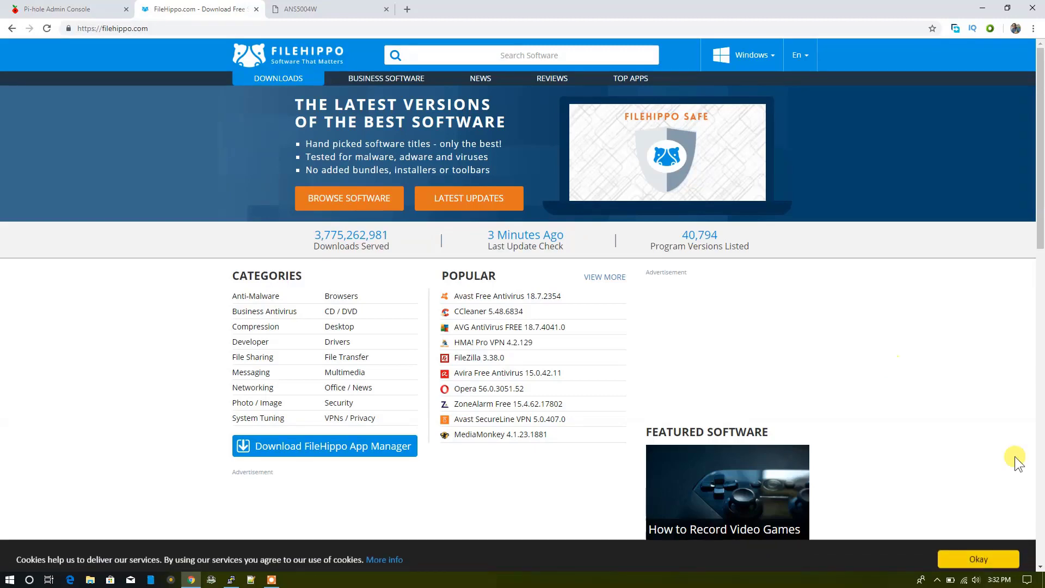
scroll(down, 3)
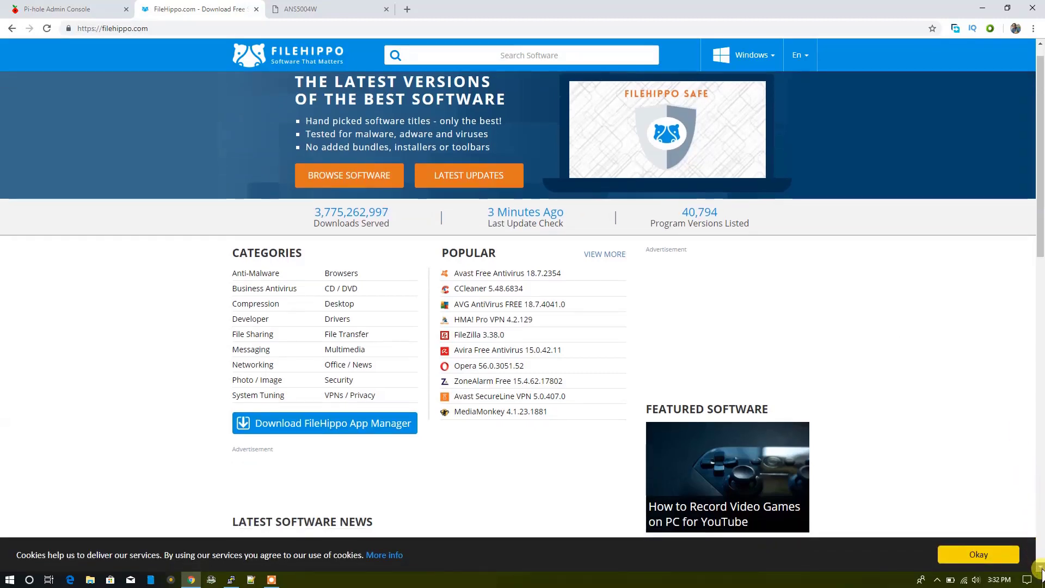
scroll(down, 3)
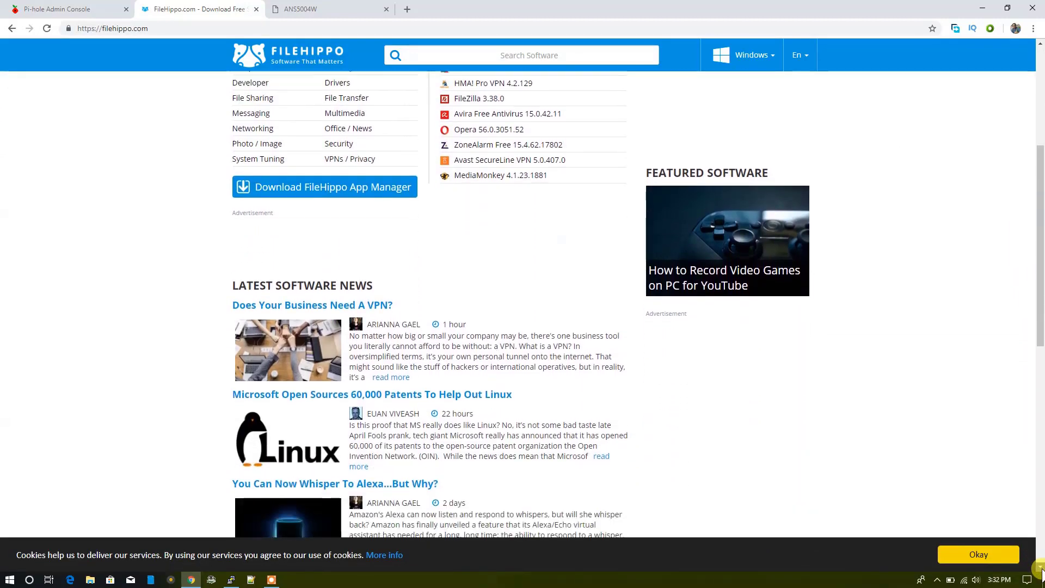
scroll(down, 3)
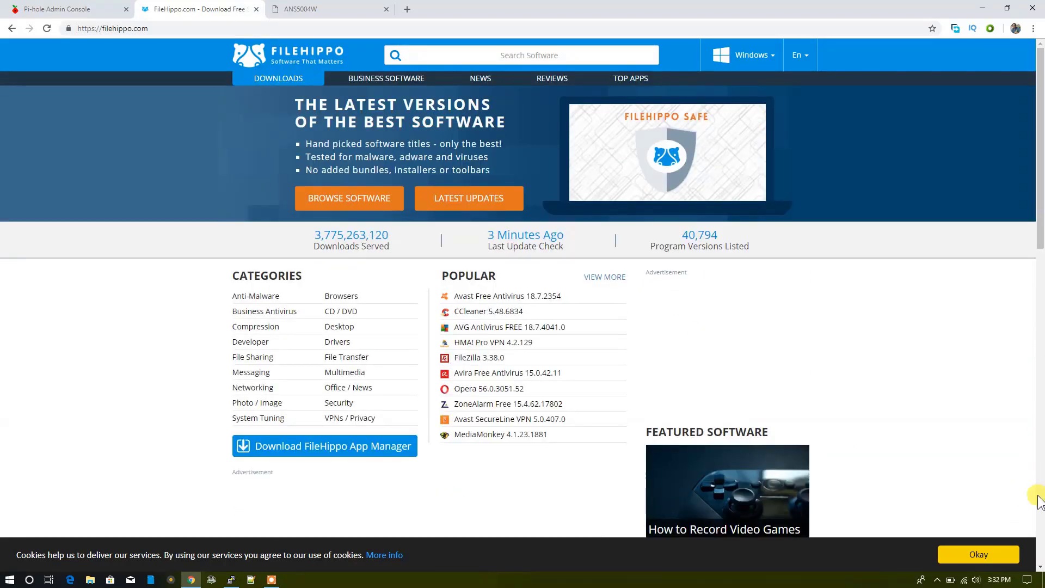
scroll(down, 3)
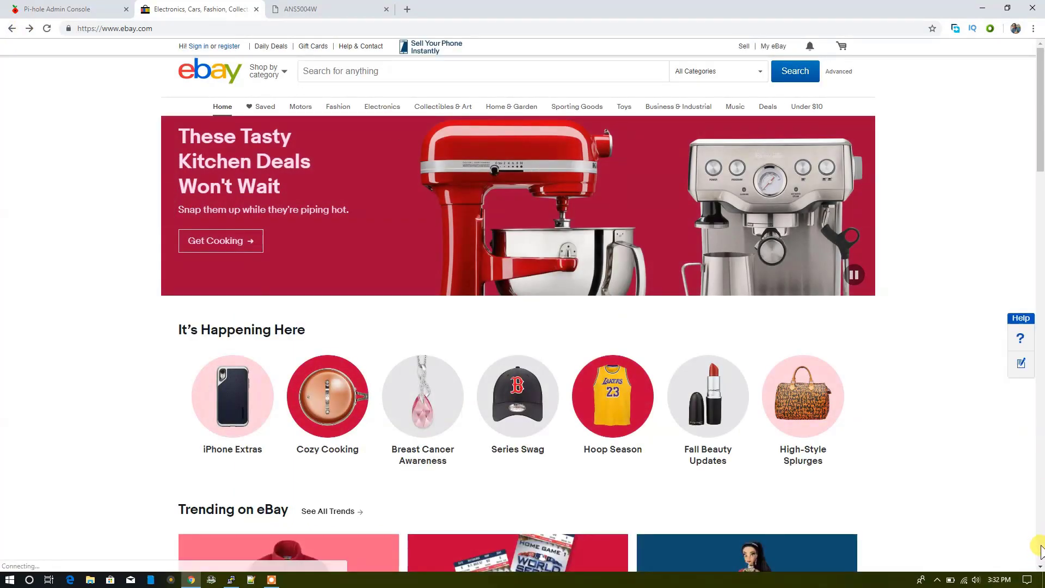
scroll(down, 3)
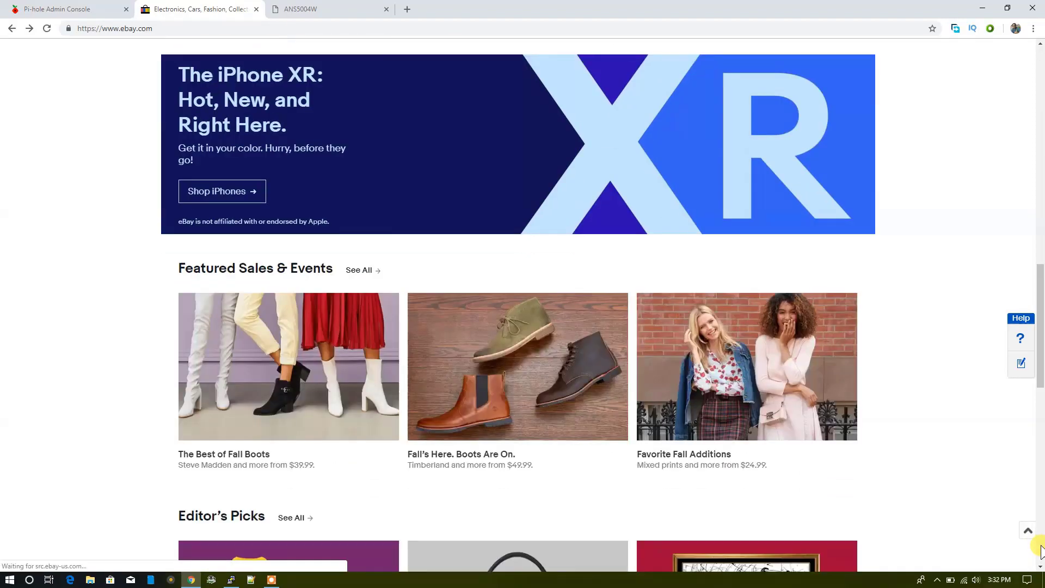
scroll(down, 3)
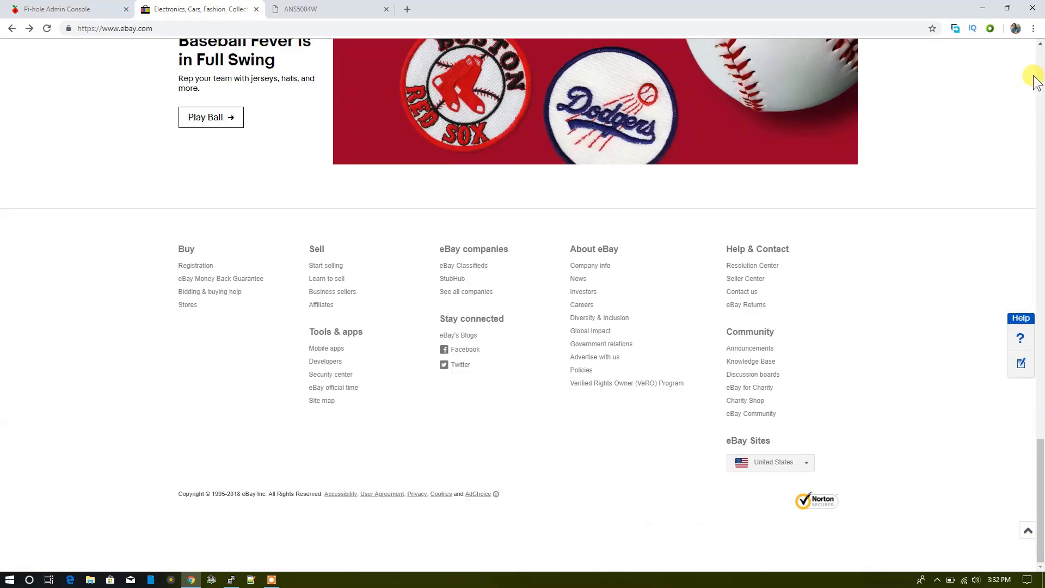
scroll(up, 3)
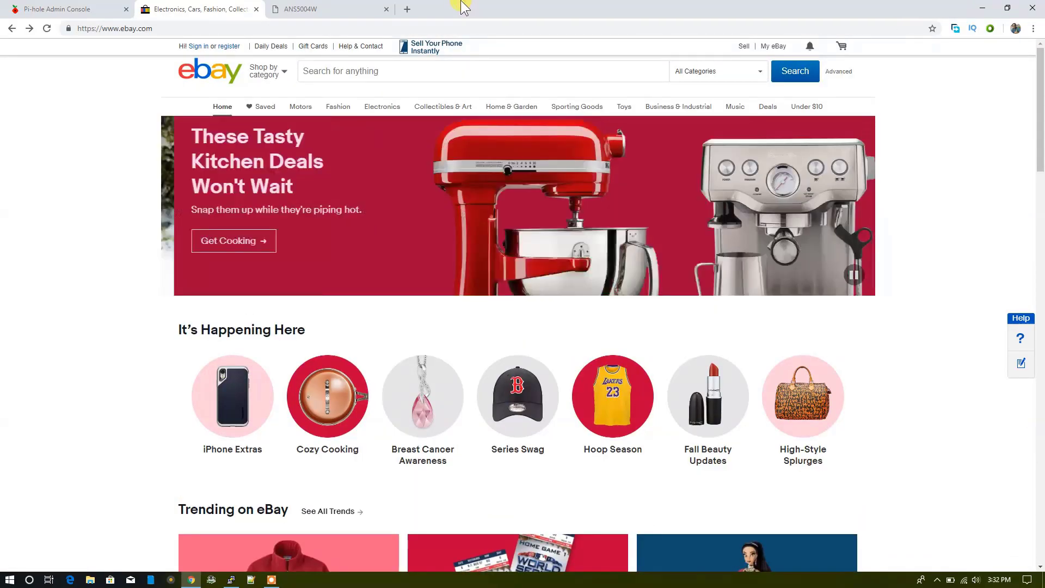
Load filehorse.com in the second tab, then return to the Pi-hole dashboard showing 70 of 252 queries blocked
click(66, 9)
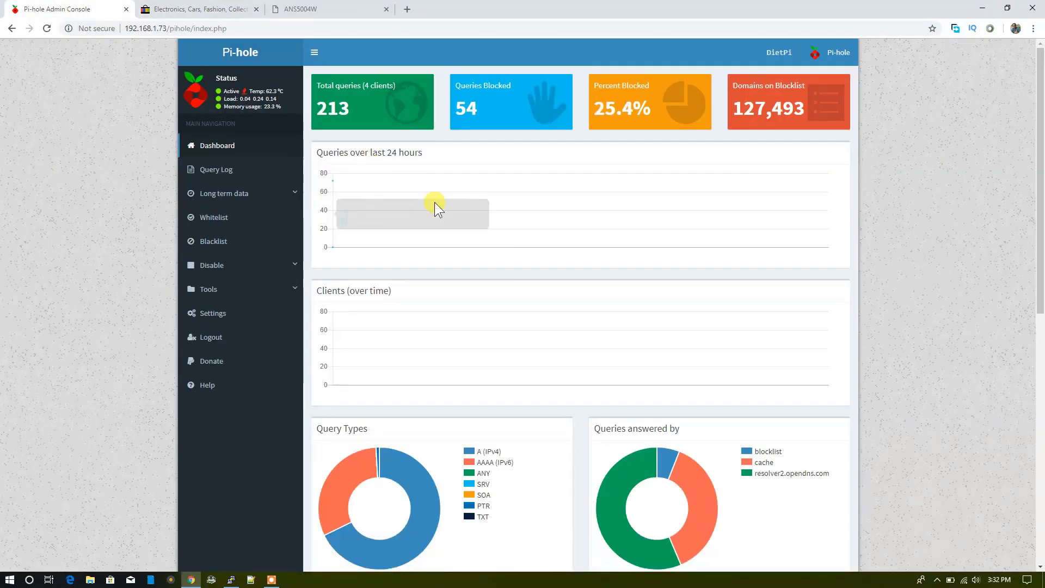
mouse_move(373, 123)
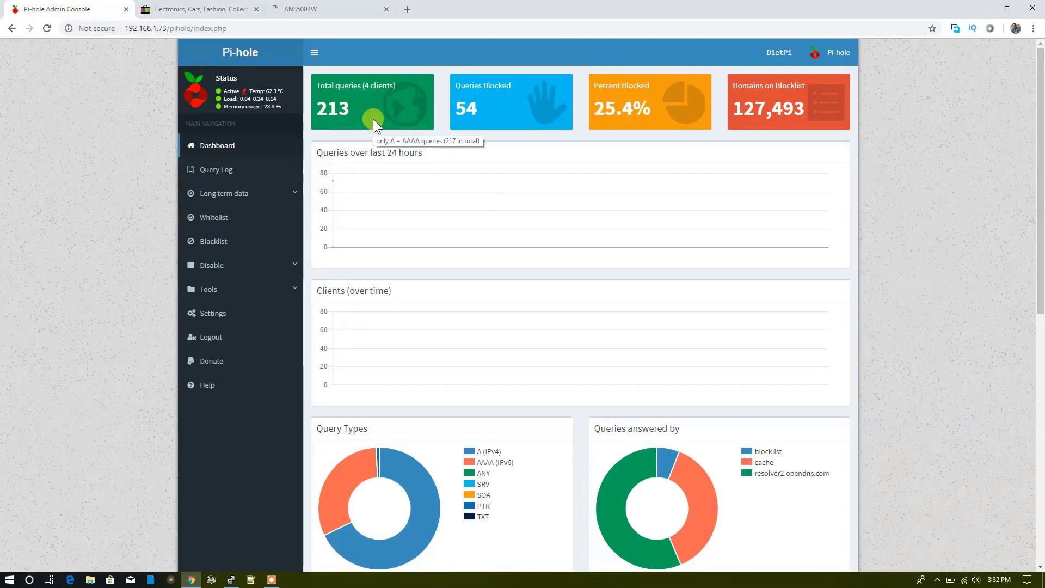
click(199, 8)
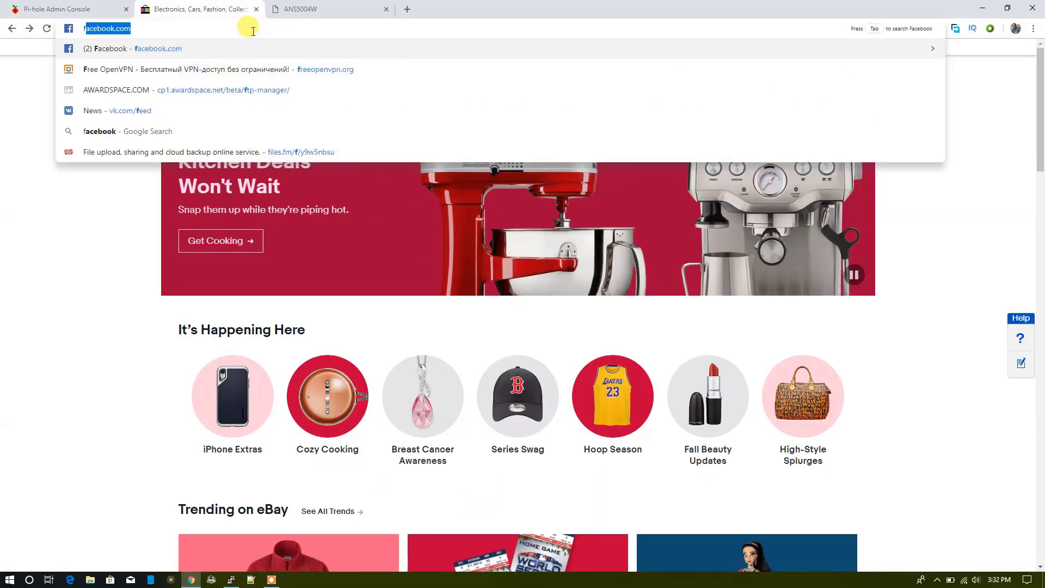
text(filehorse)
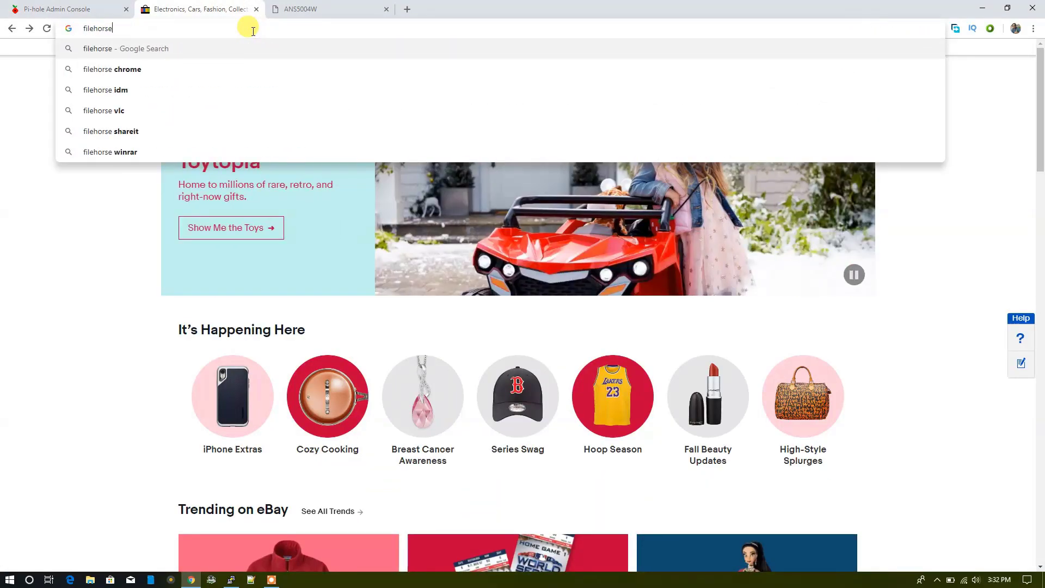
click(60, 8)
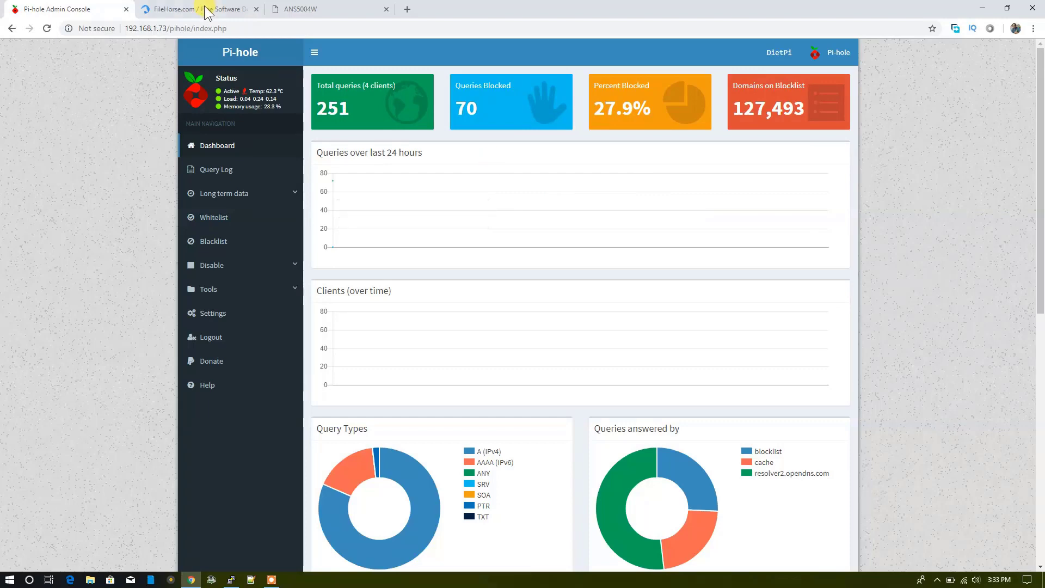
click(197, 9)
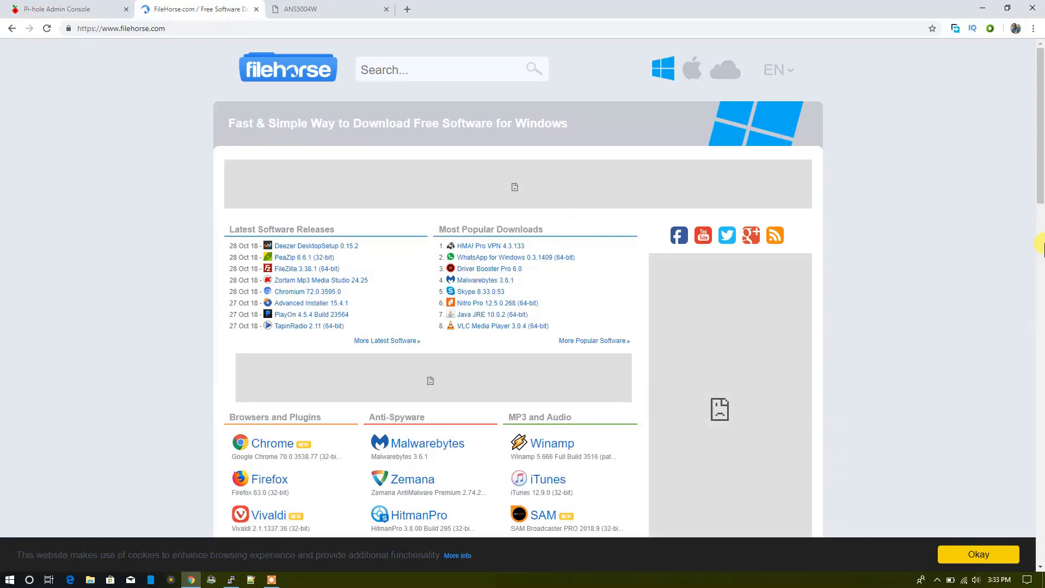
click(63, 9)
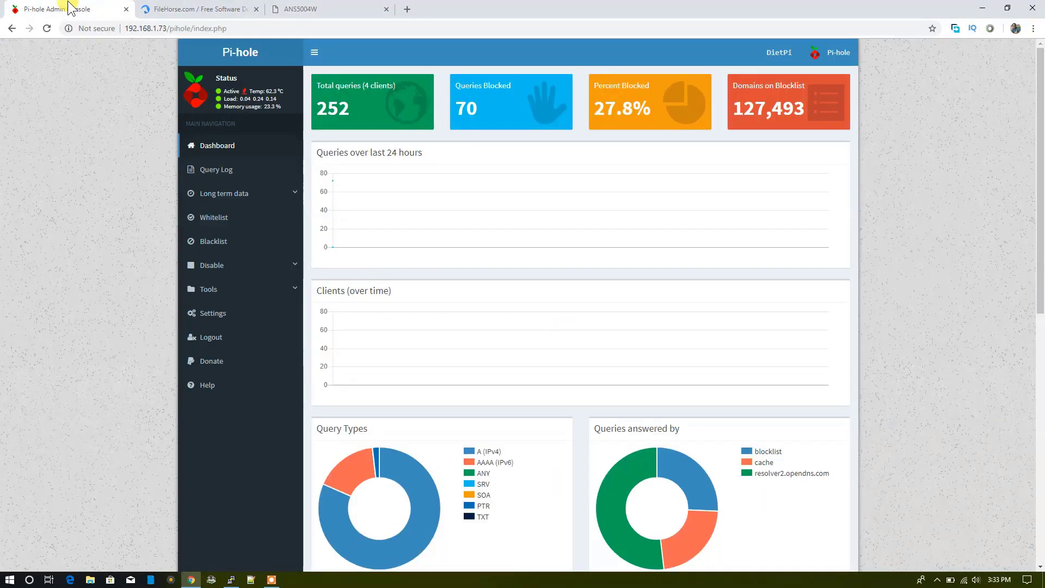